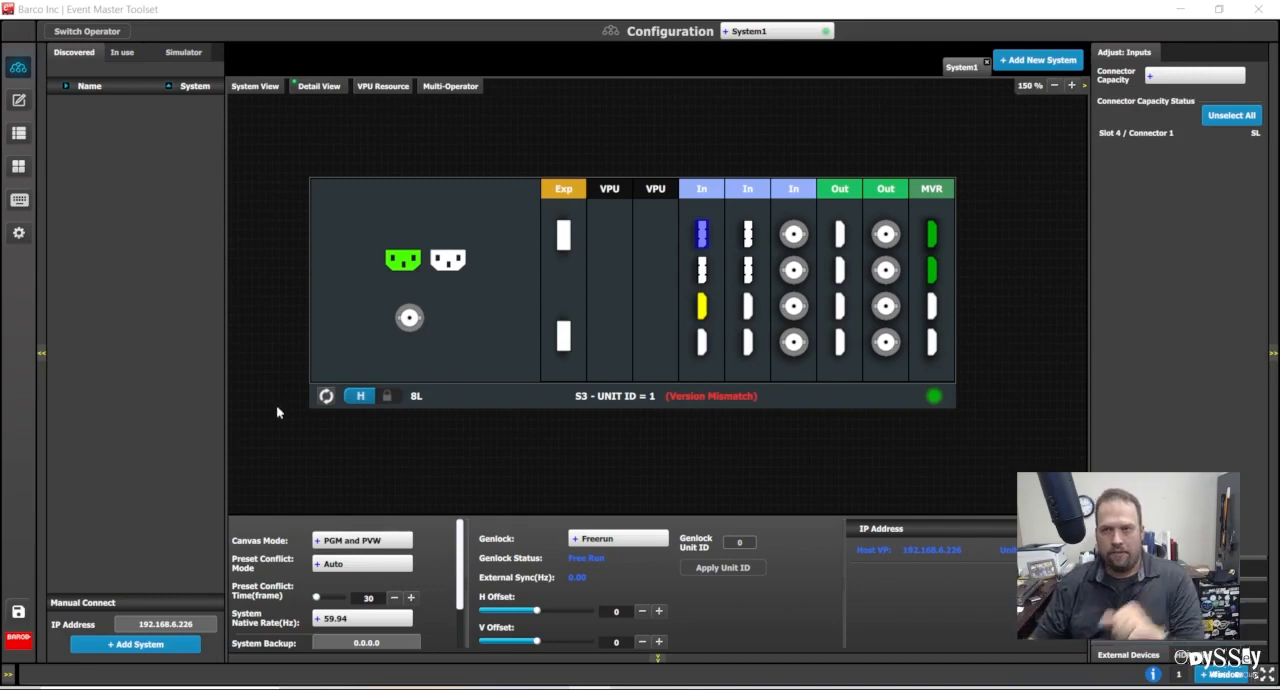
Resize the S3 diagram and open S3 Settings, showing SW 8.2.5613 and OS 3.1.1
{"action": "left_click", "coordinate": [1072, 85]}
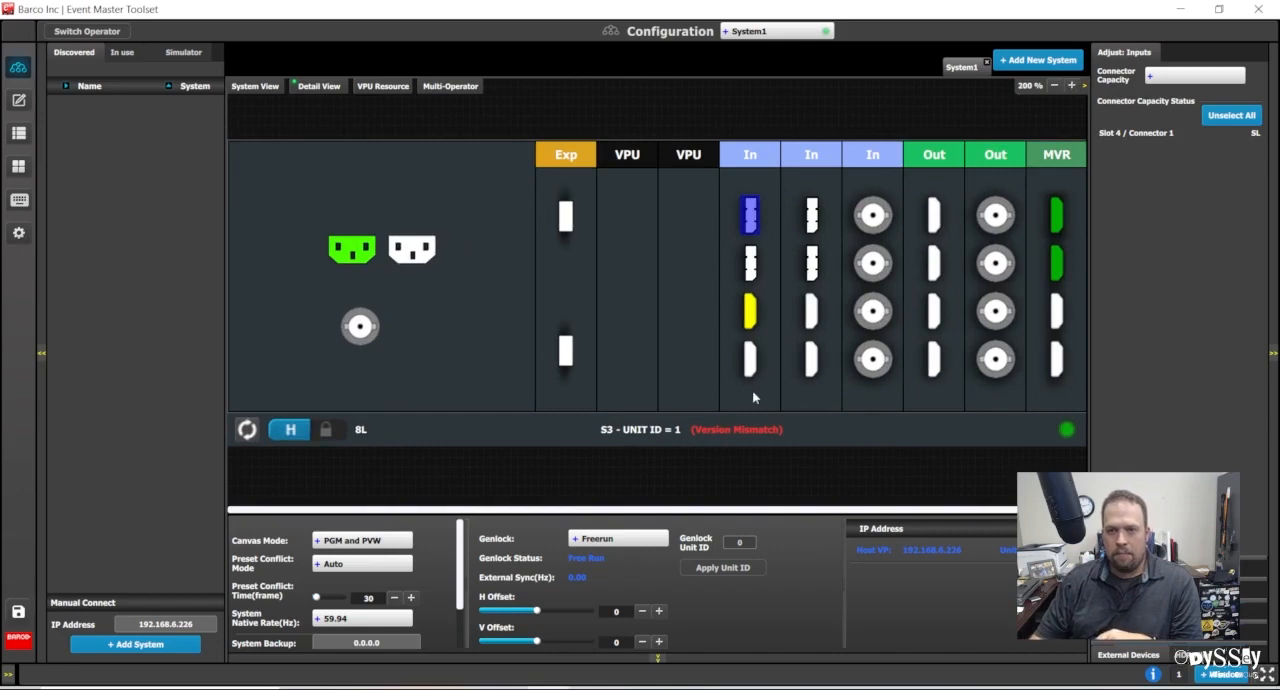
{"action": "mouse_move", "coordinate": [840, 457]}
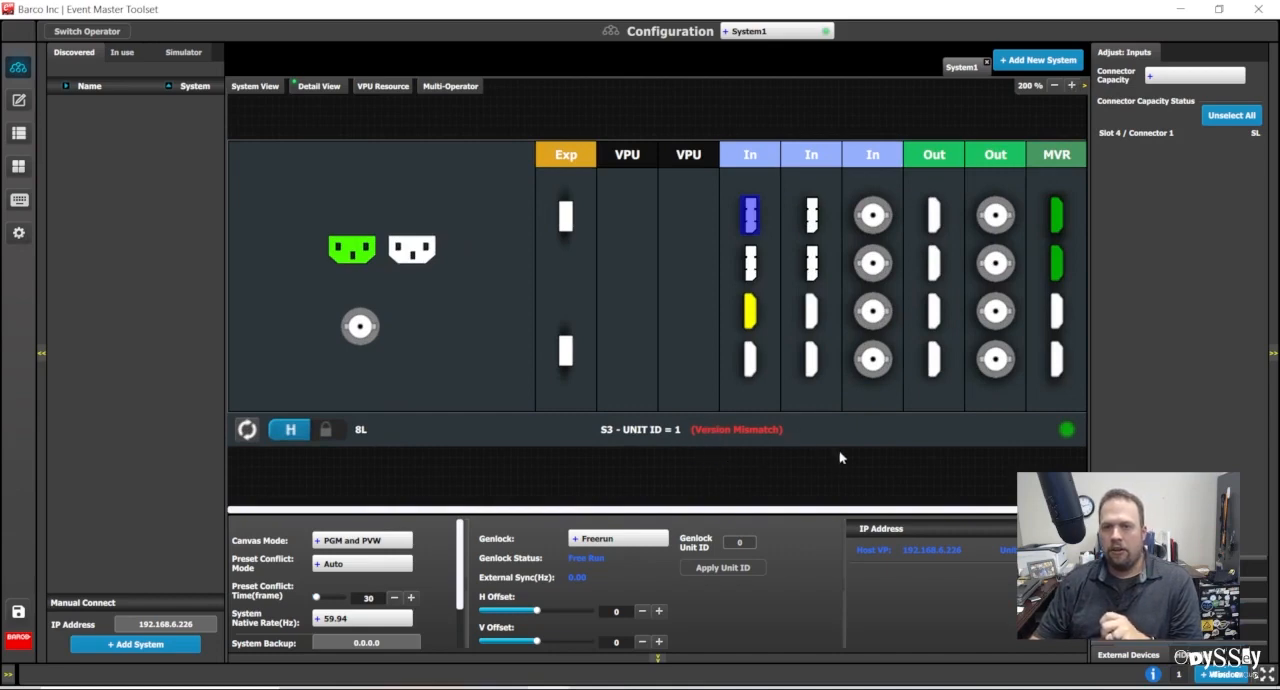
{"action": "mouse_move", "coordinate": [700, 422]}
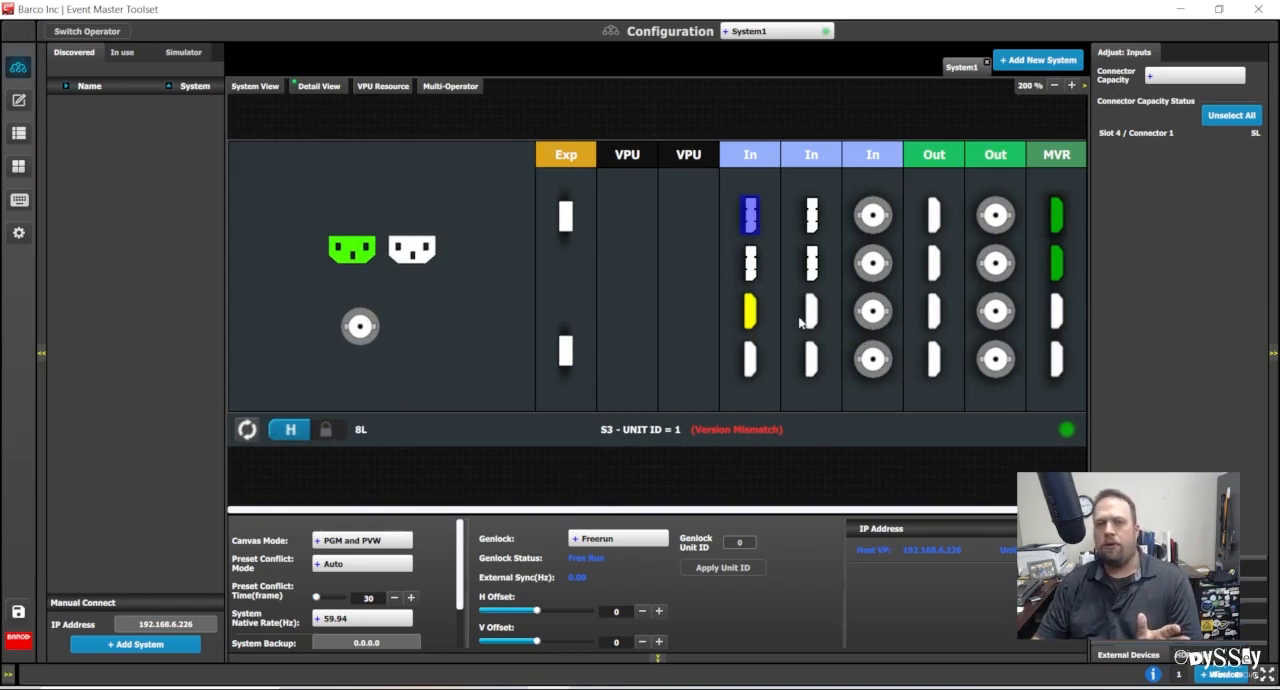
{"action": "mouse_move", "coordinate": [843, 298]}
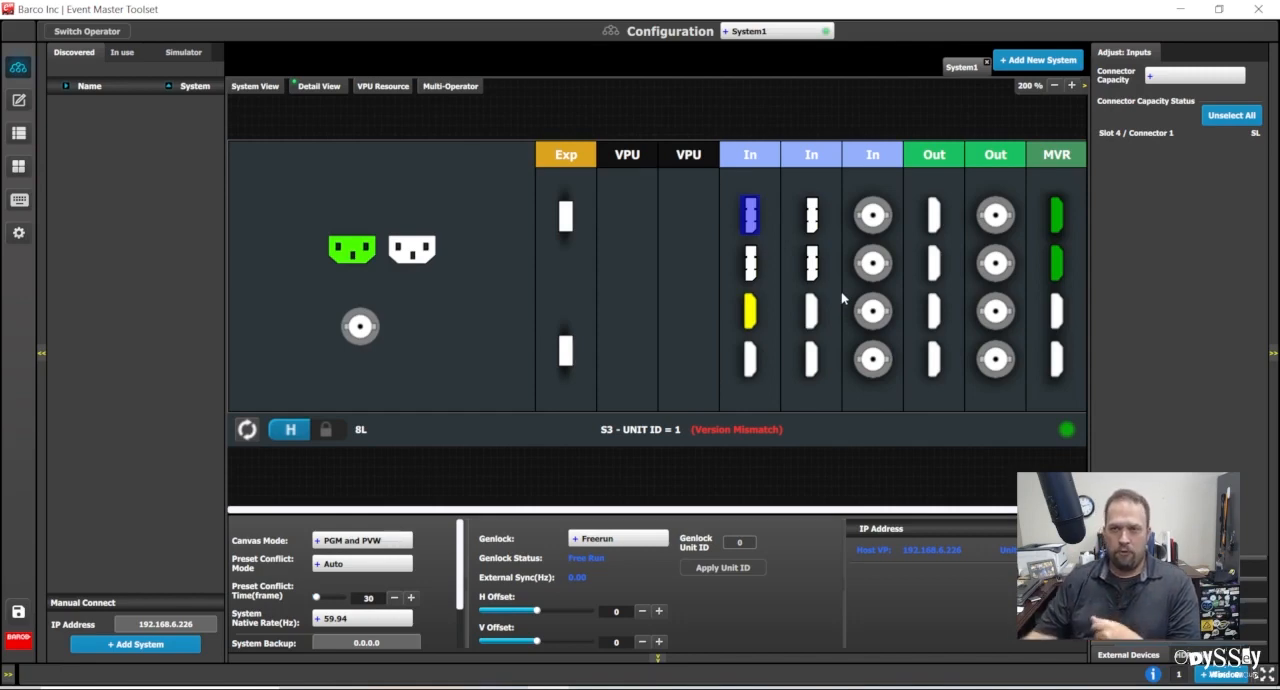
{"action": "left_click", "coordinate": [1054, 85]}
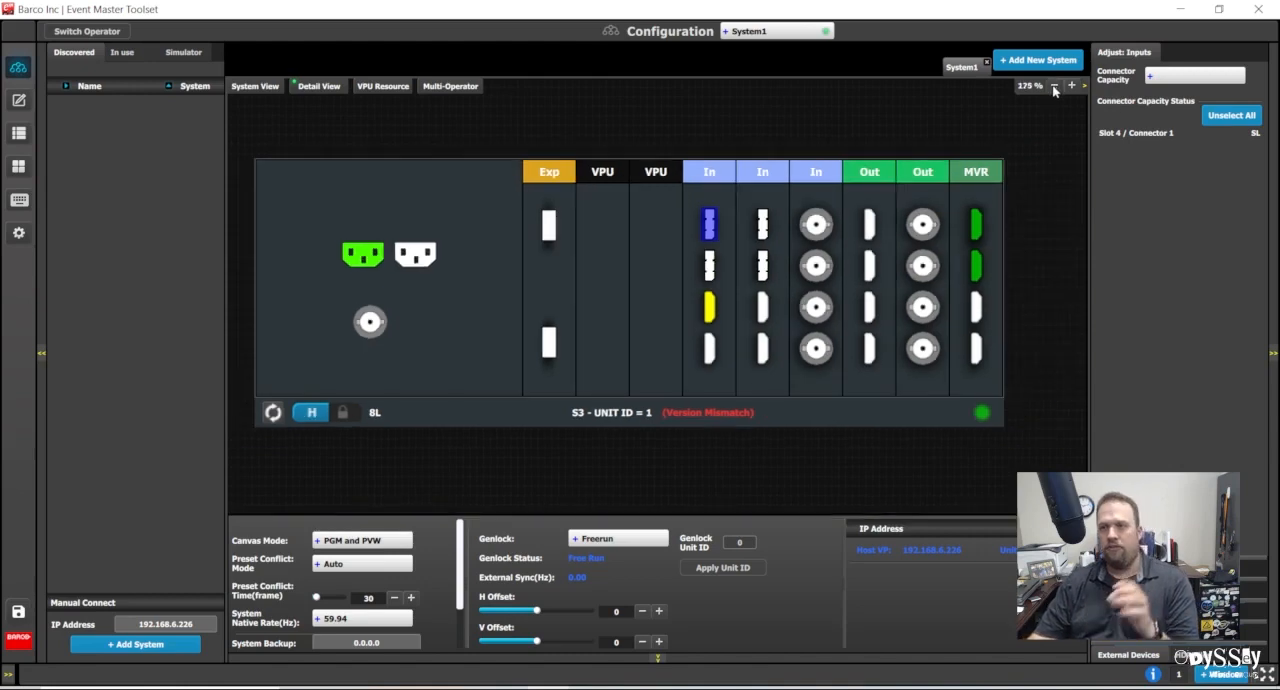
{"action": "mouse_move", "coordinate": [980, 481]}
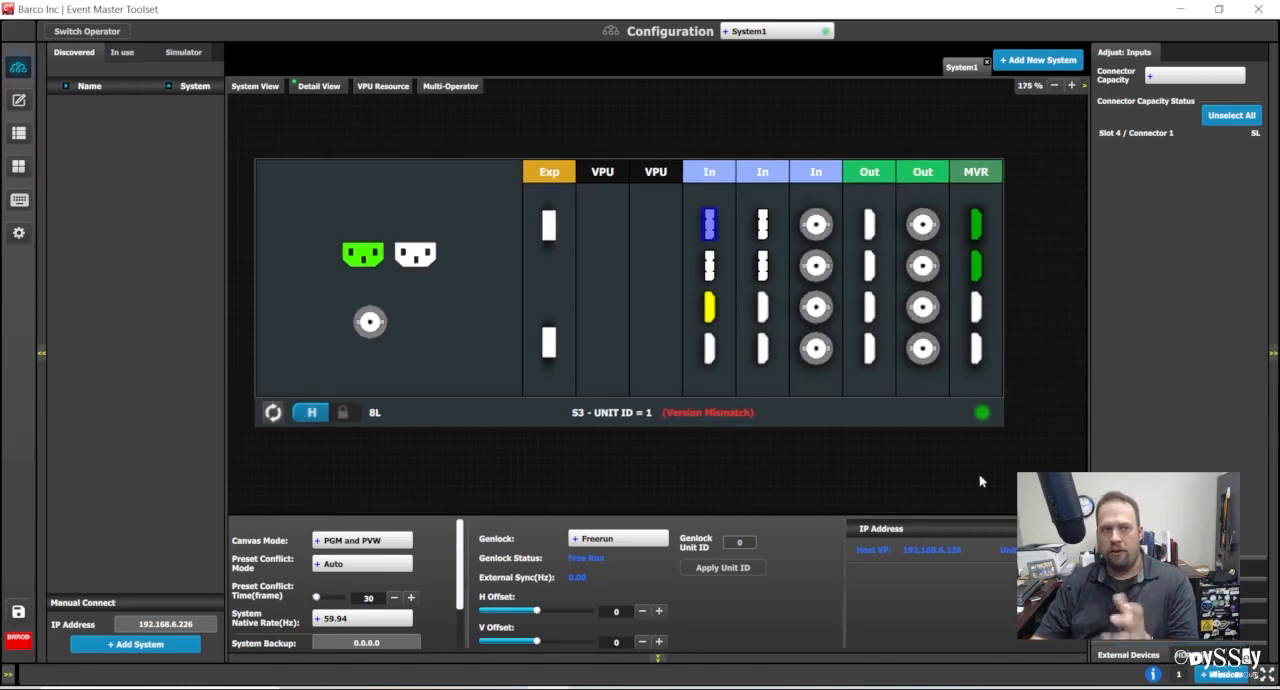
{"action": "mouse_move", "coordinate": [968, 494]}
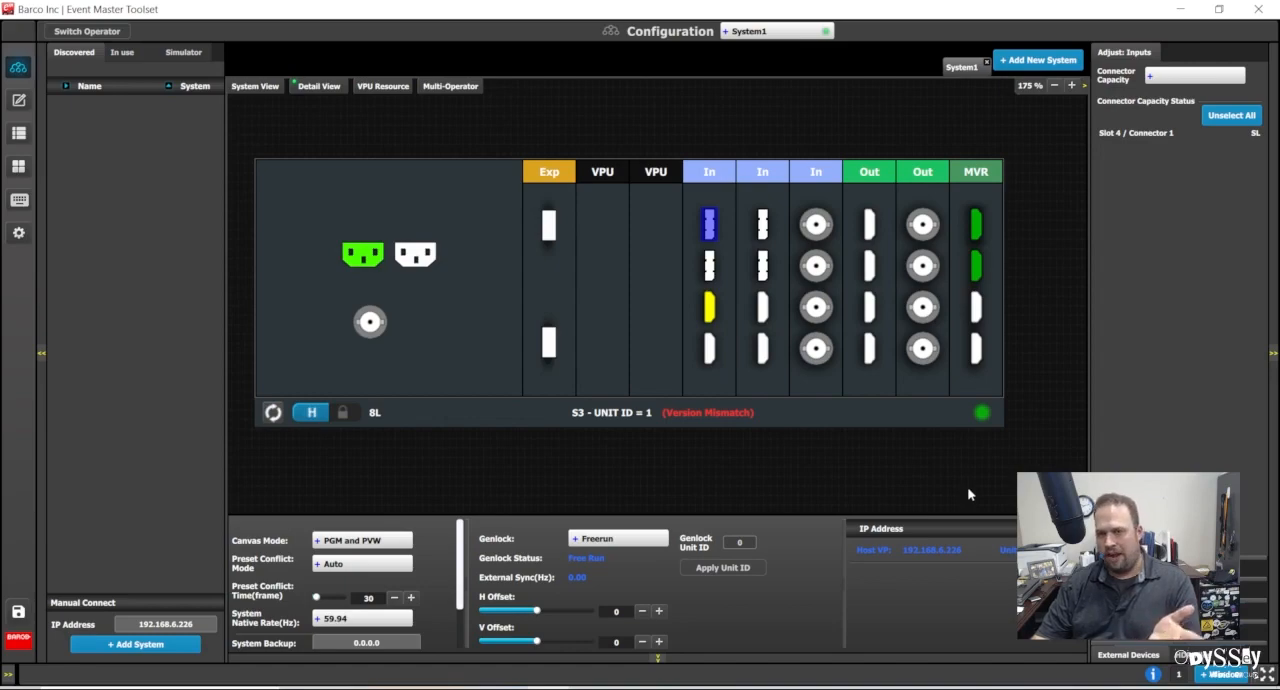
{"action": "mouse_move", "coordinate": [885, 485]}
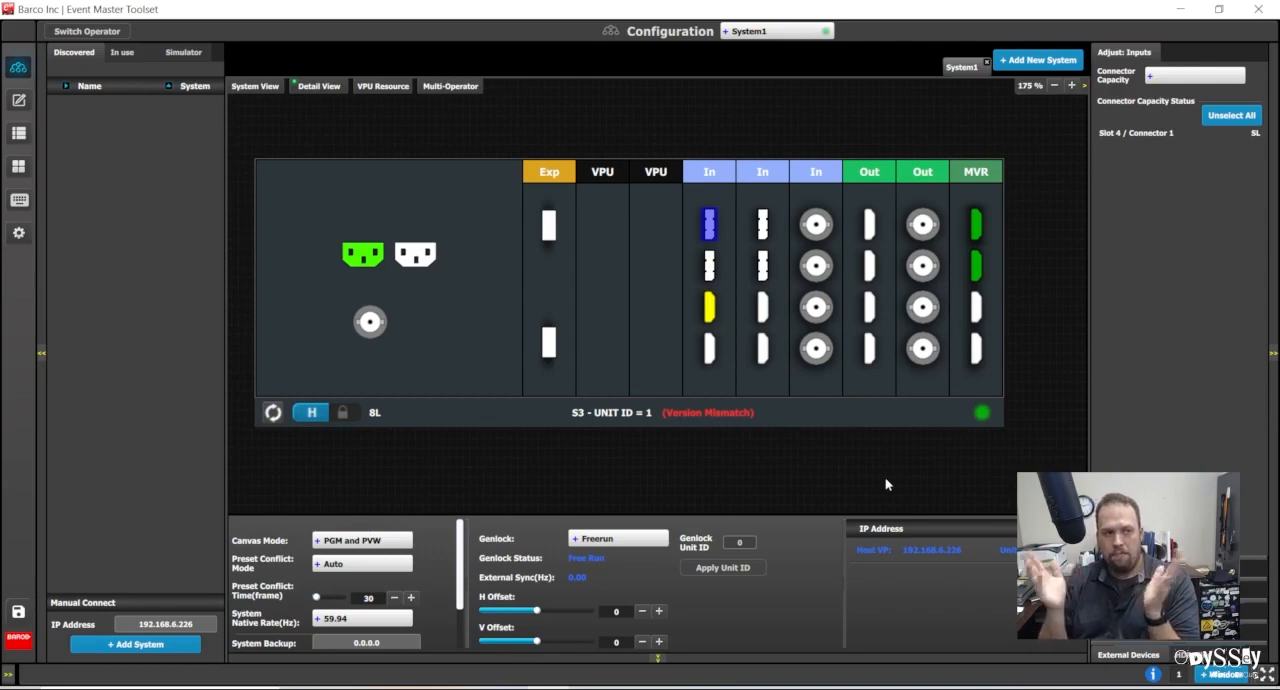
{"action": "mouse_move", "coordinate": [1008, 445]}
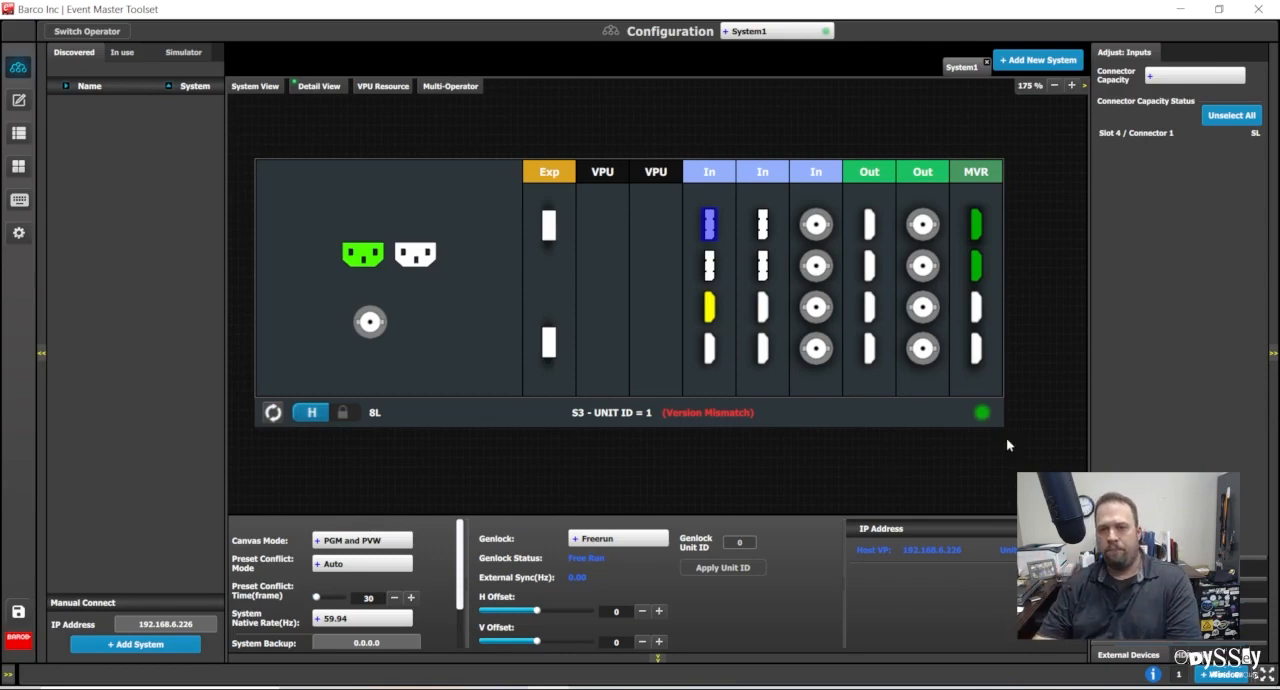
{"action": "mouse_move", "coordinate": [588, 418]}
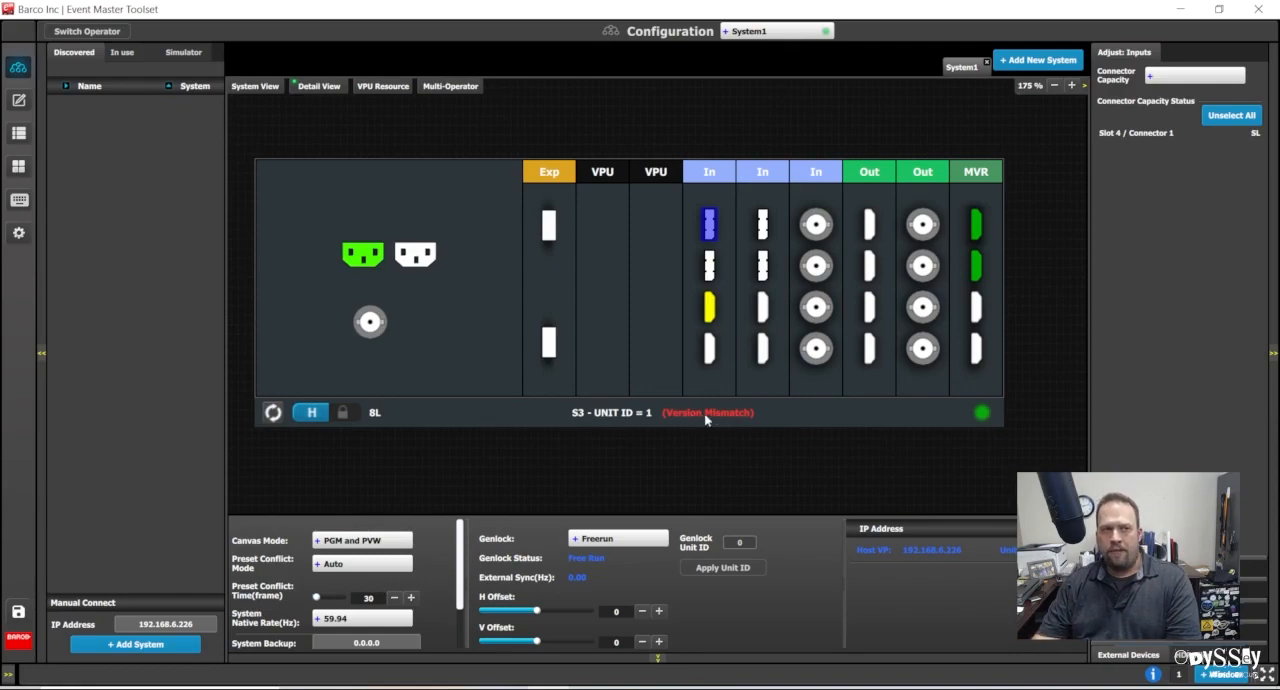
{"action": "mouse_move", "coordinate": [670, 423]}
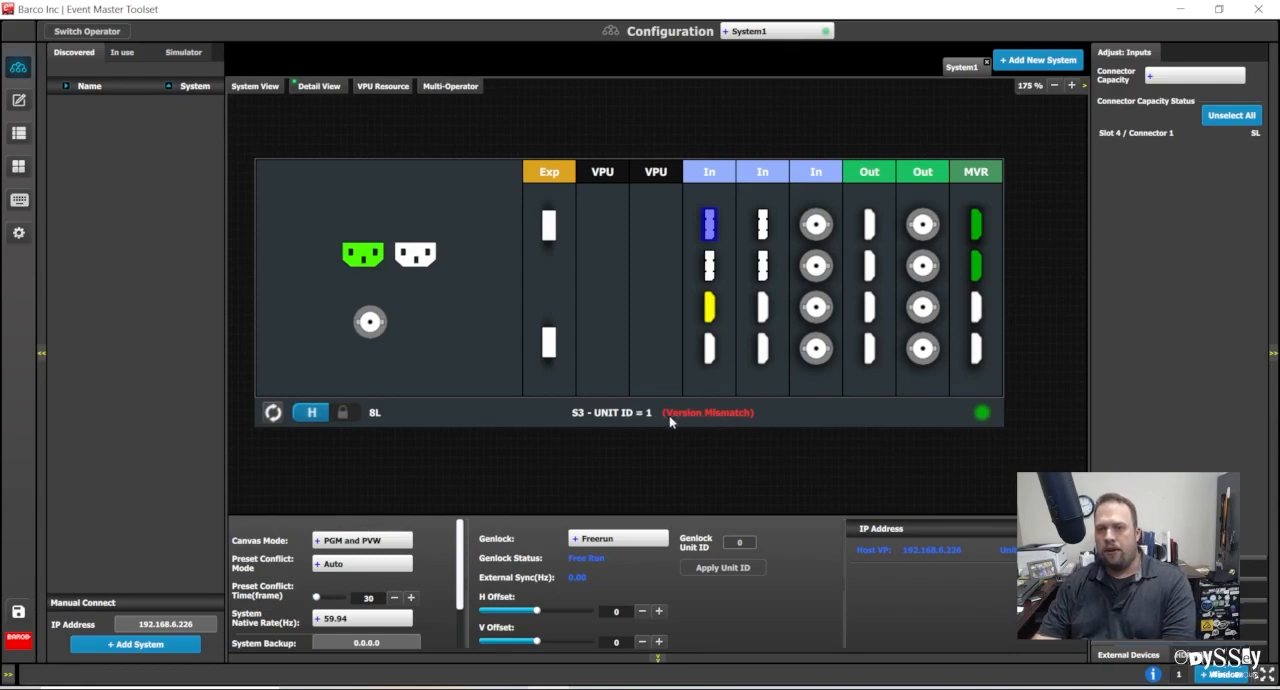
{"action": "mouse_move", "coordinate": [700, 424]}
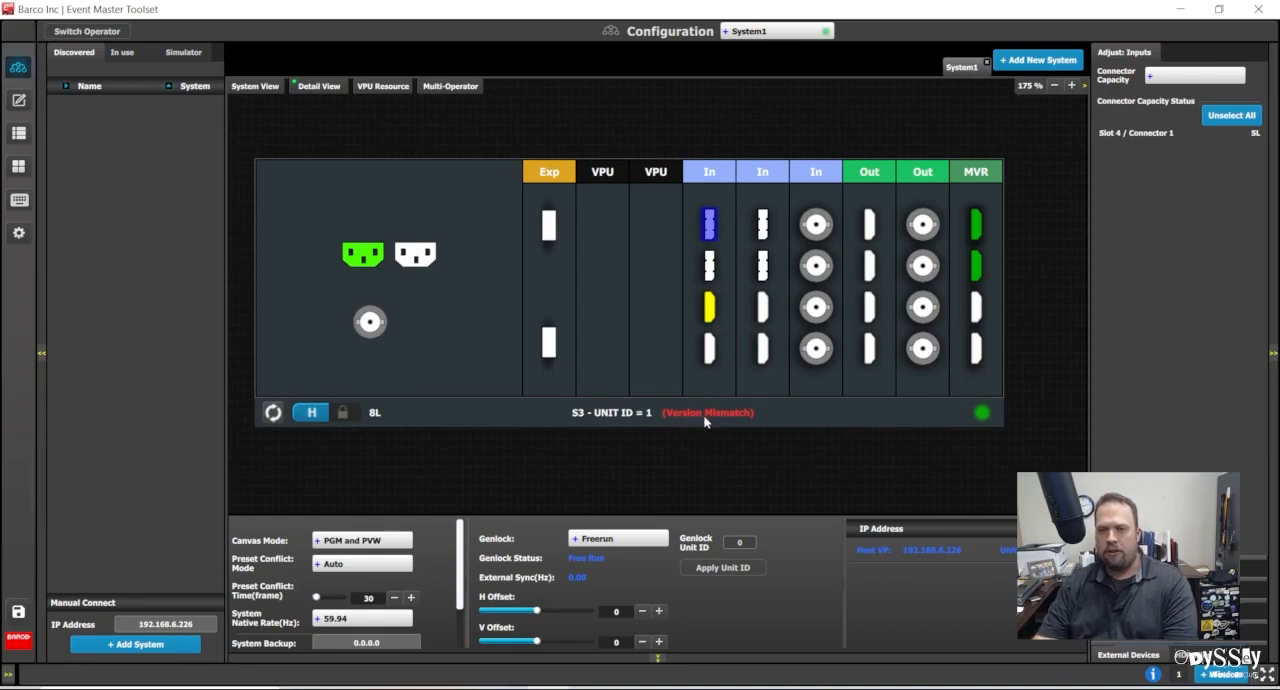
{"action": "left_click", "coordinate": [610, 412]}
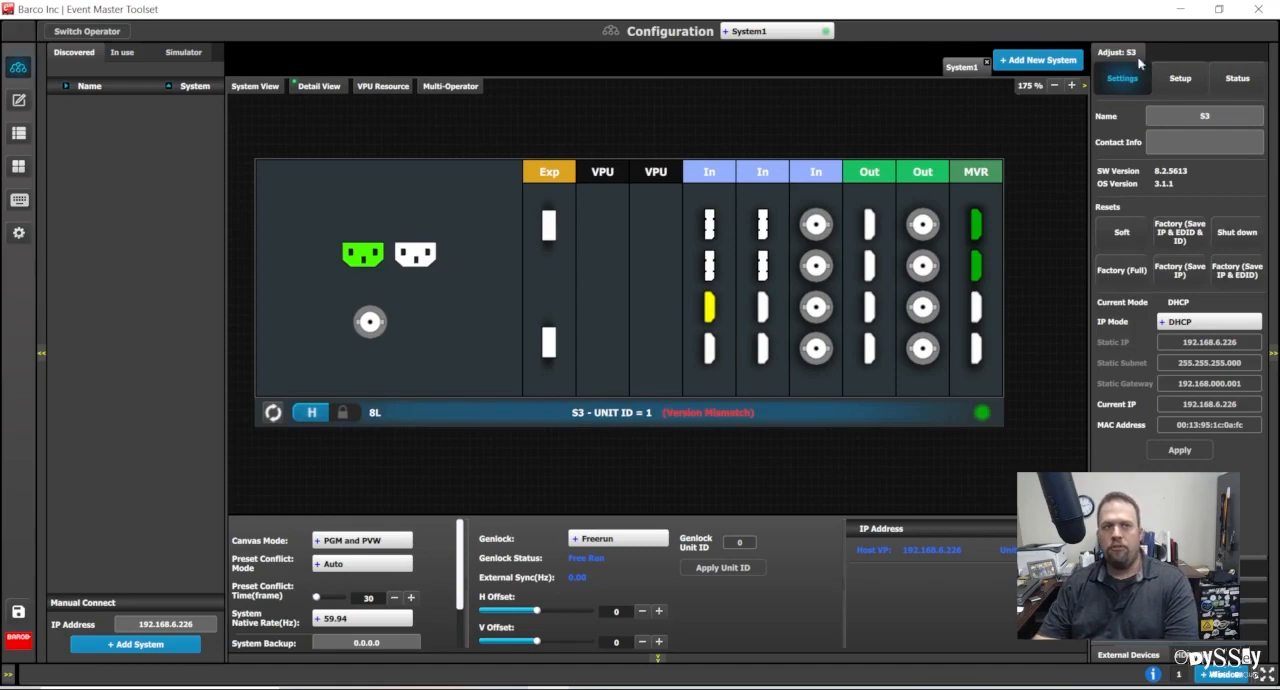
{"action": "mouse_move", "coordinate": [1160, 90]}
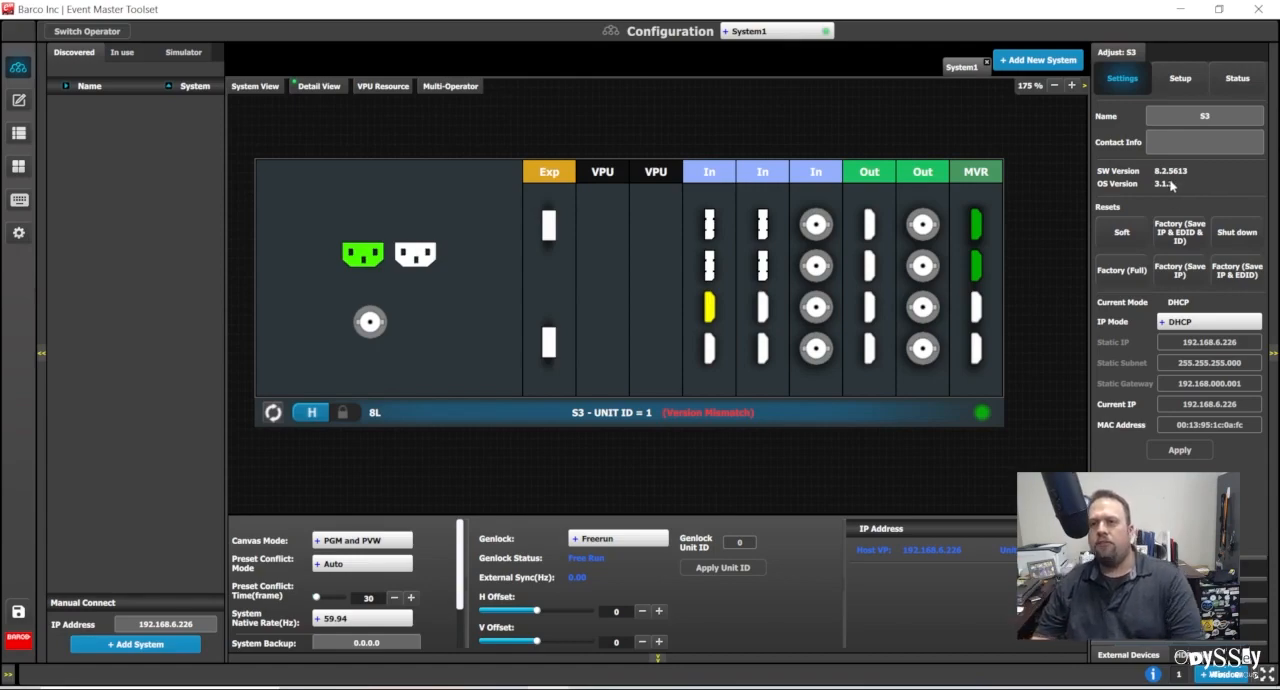
{"action": "mouse_move", "coordinate": [1155, 188]}
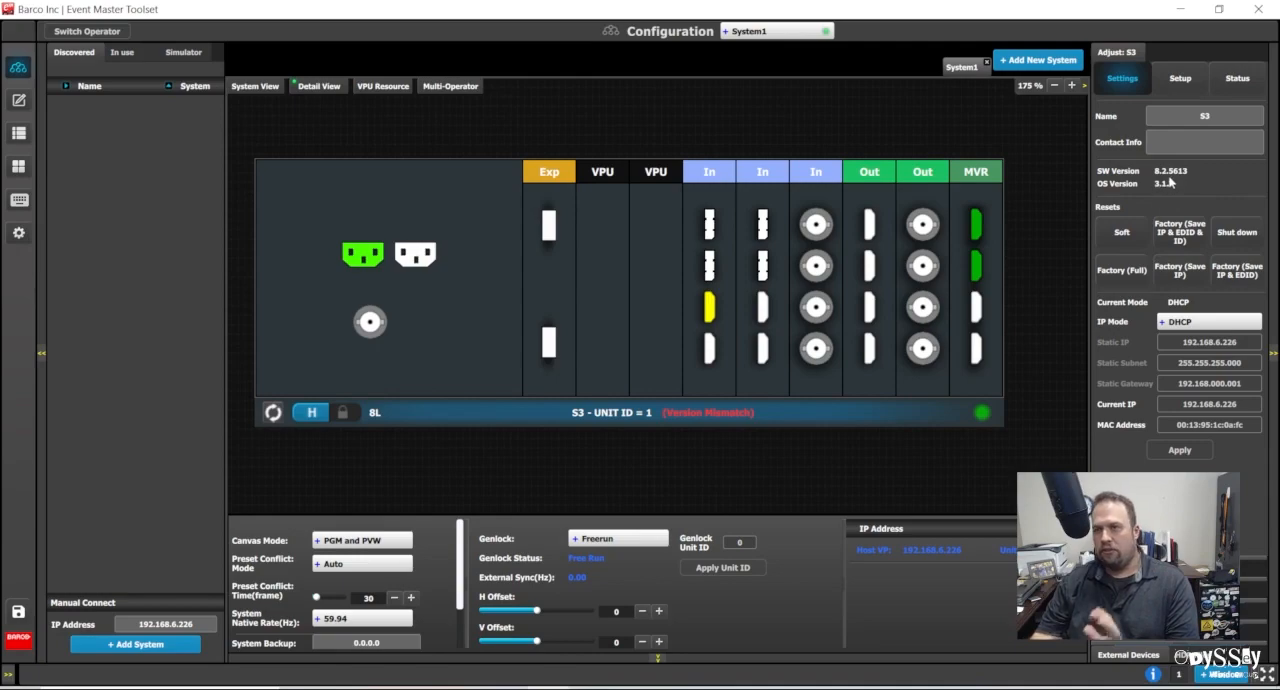
{"action": "mouse_move", "coordinate": [1172, 182]}
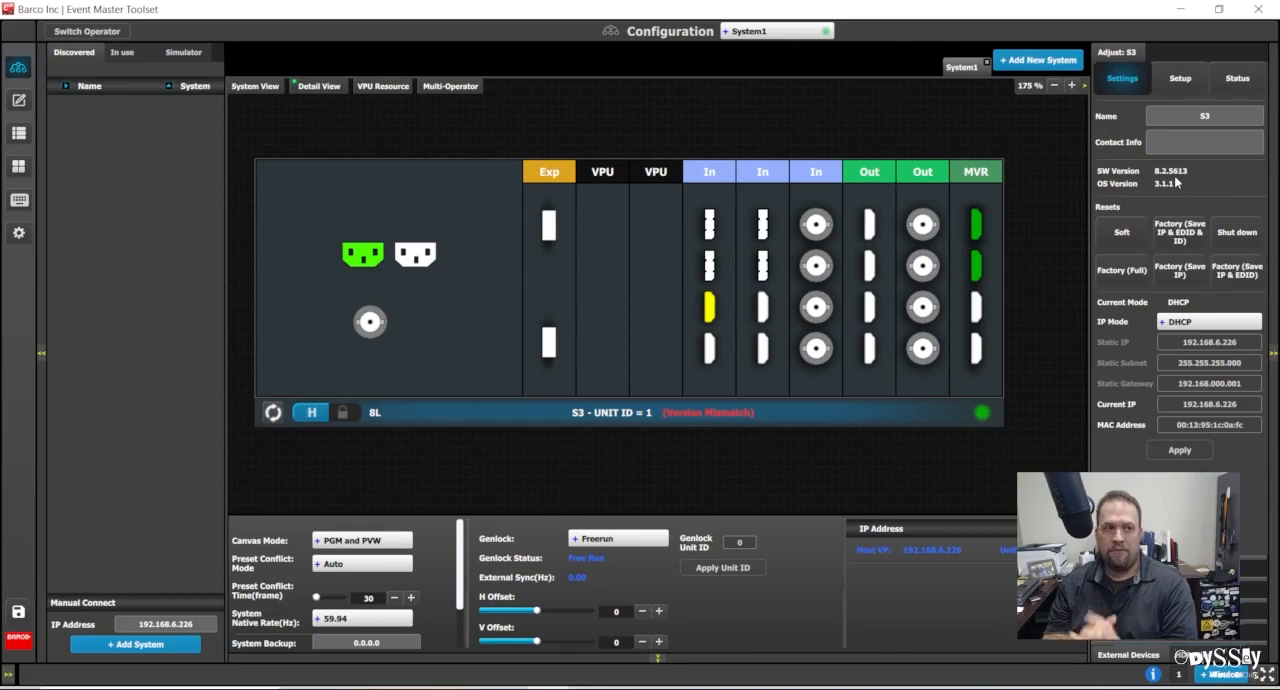
{"action": "mouse_move", "coordinate": [1110, 197]}
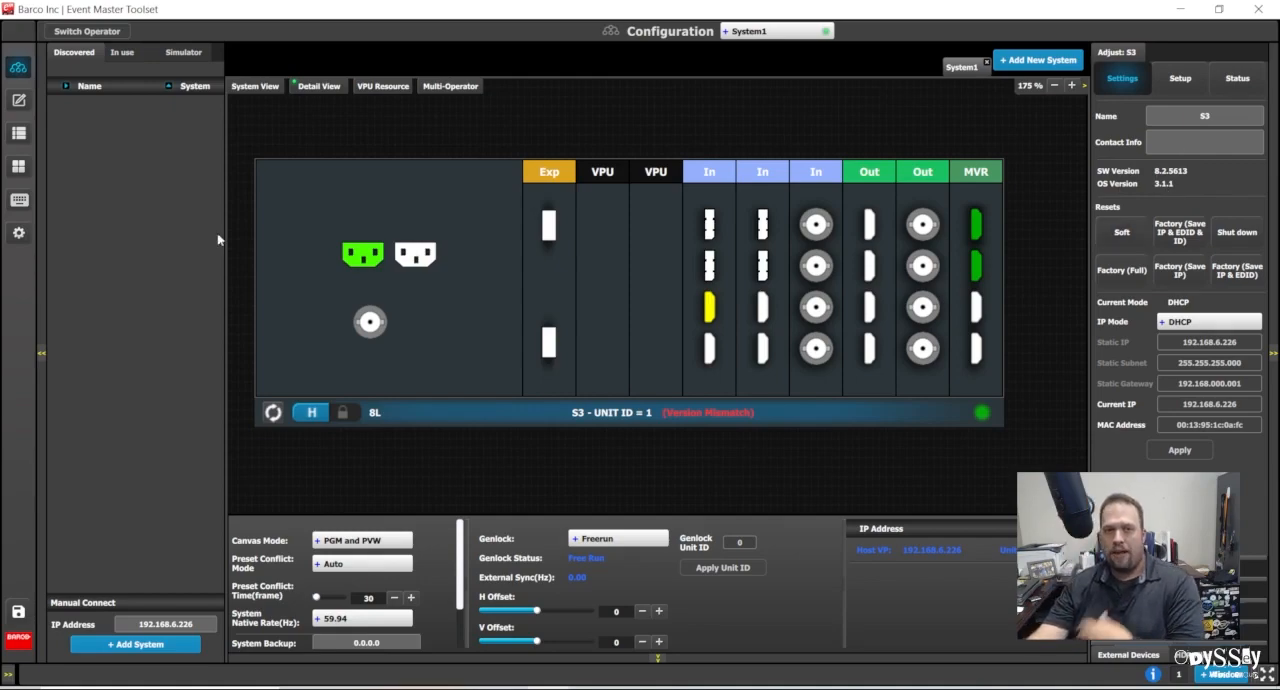
{"action": "left_click", "coordinate": [18, 232]}
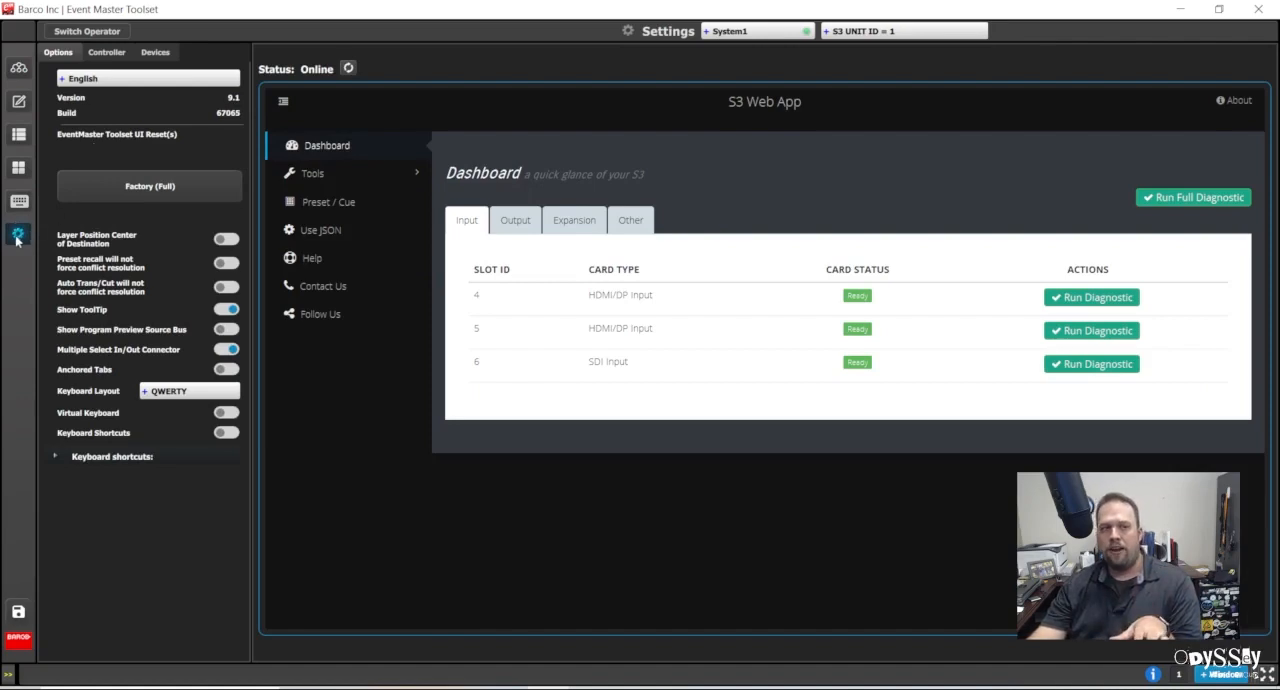
{"action": "mouse_move", "coordinate": [222, 147]}
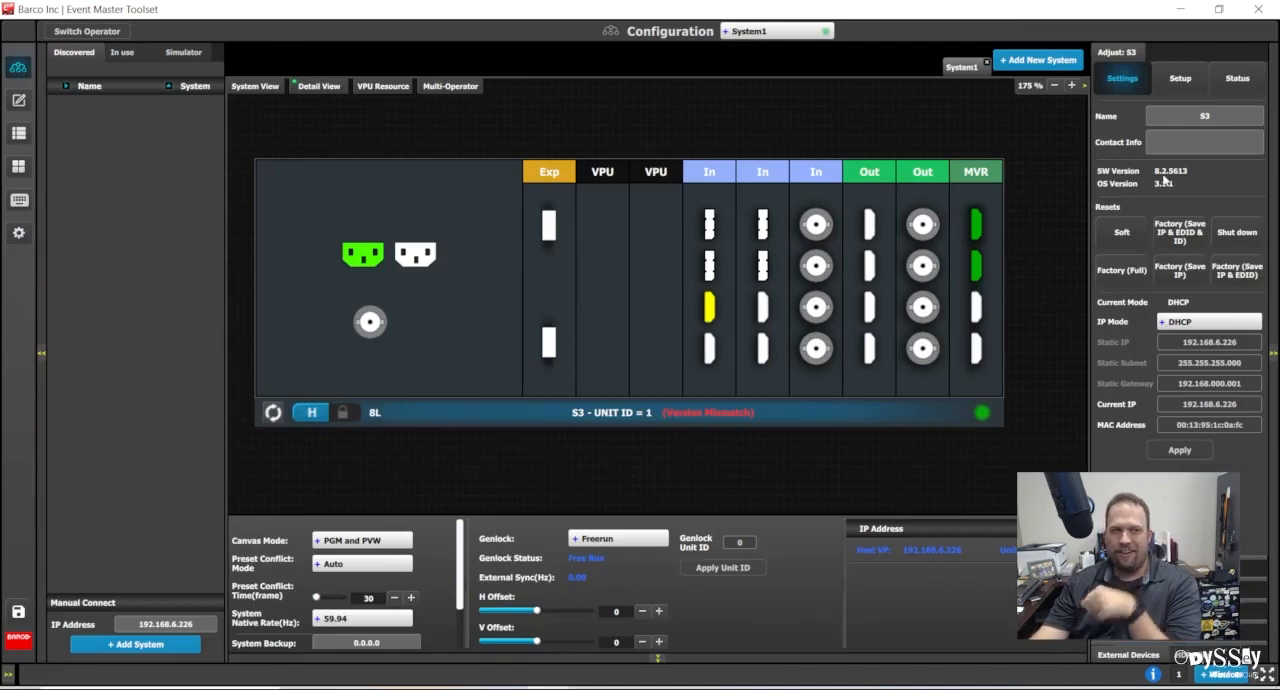
{"action": "mouse_move", "coordinate": [507, 358]}
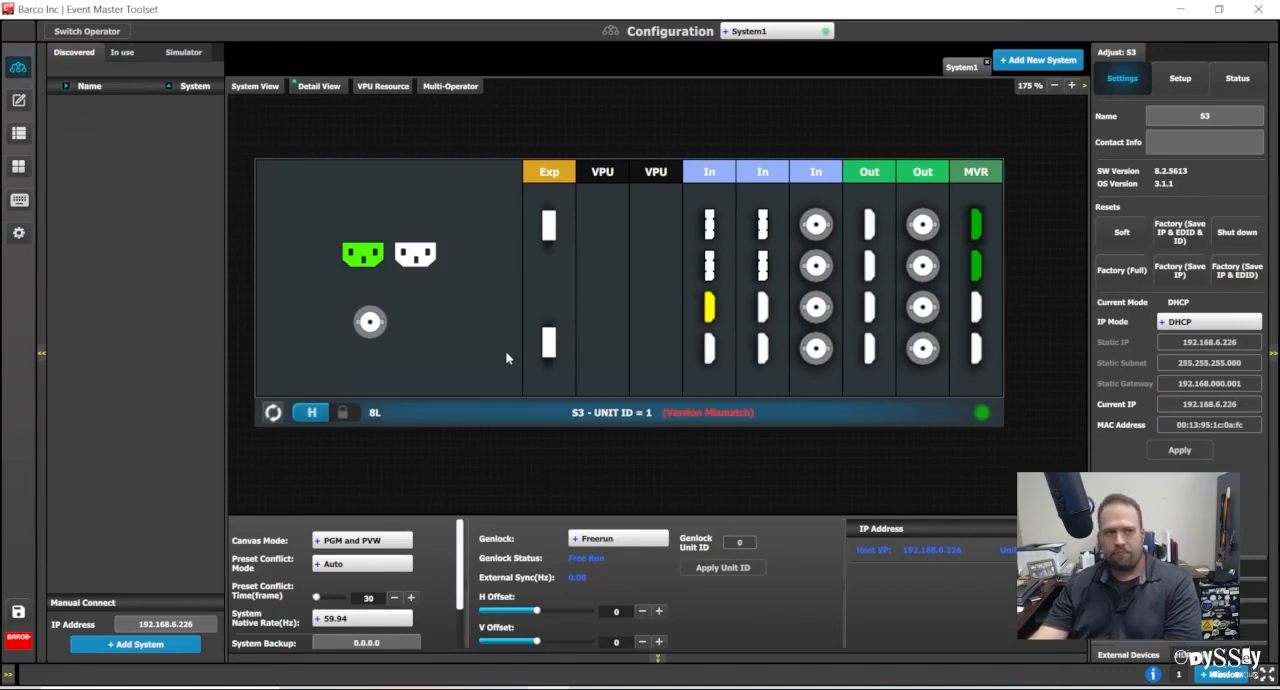
{"action": "mouse_move", "coordinate": [511, 361]}
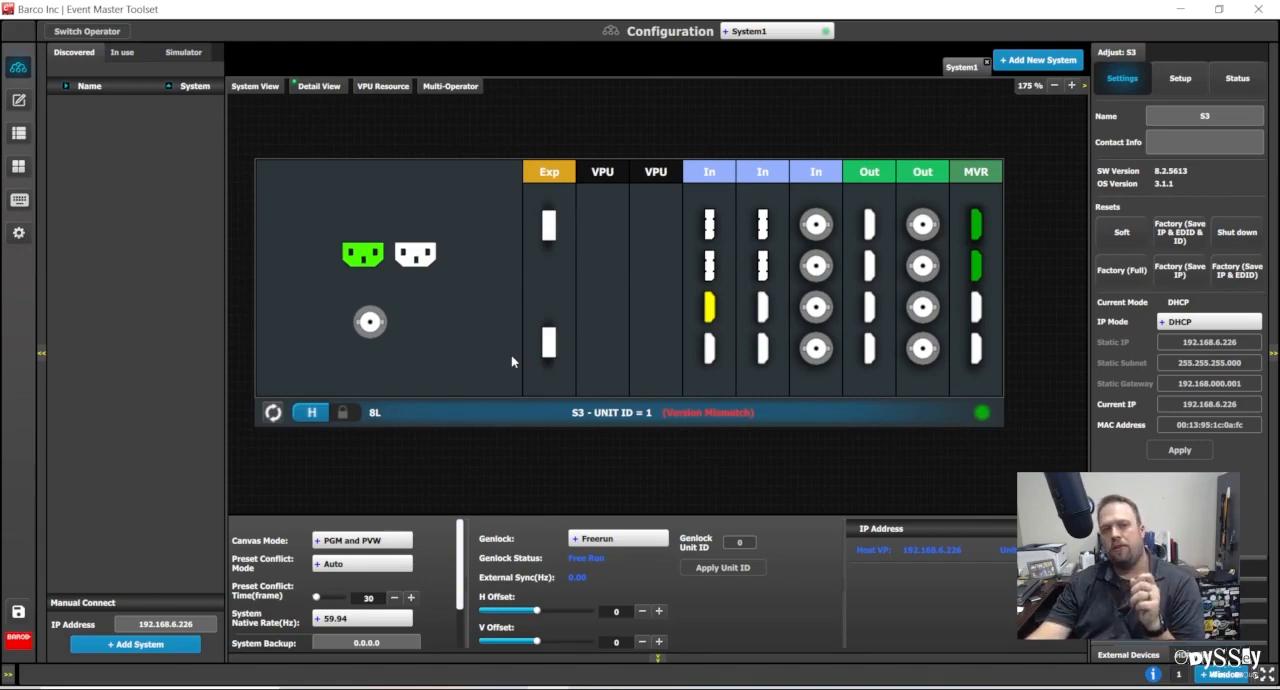
{"action": "mouse_move", "coordinate": [285, 306]}
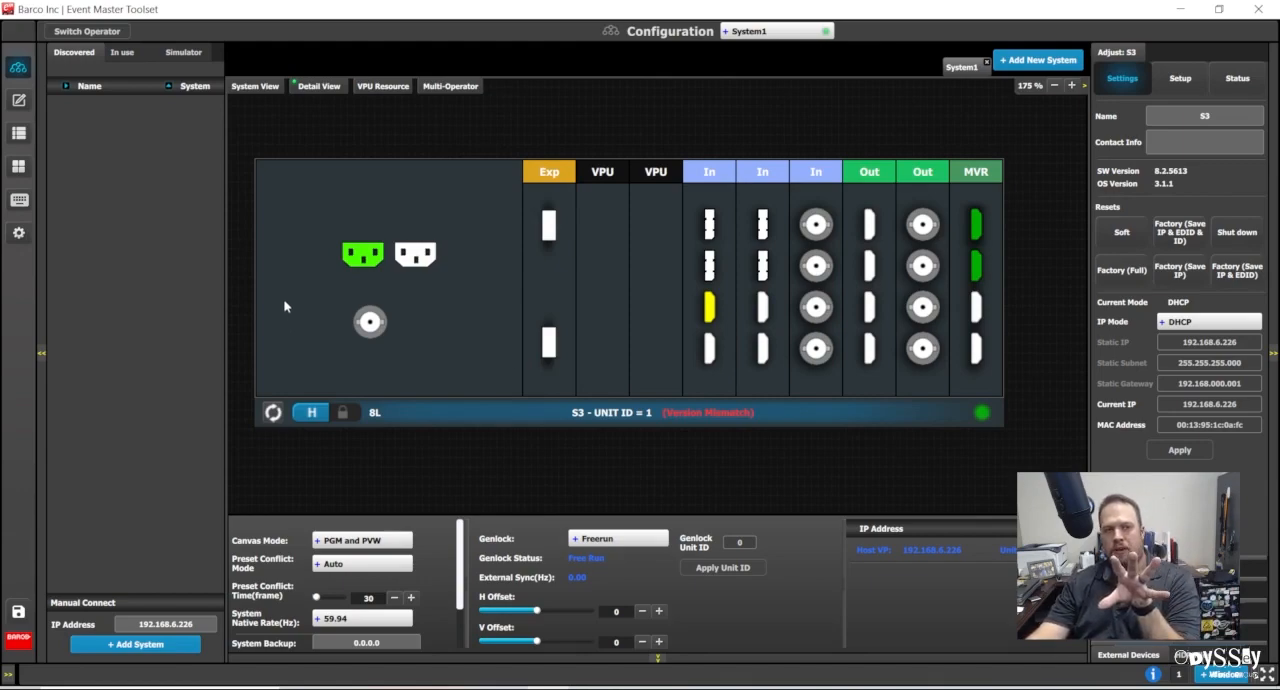
{"action": "mouse_move", "coordinate": [163, 307]}
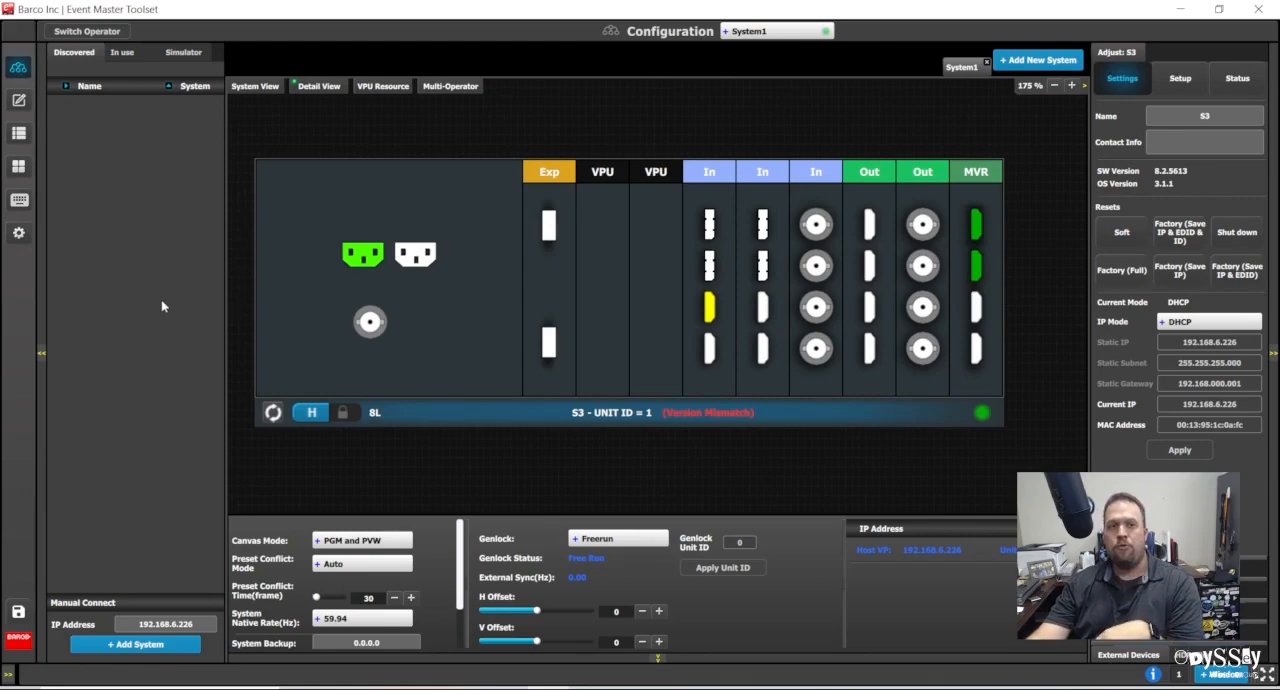
{"action": "mouse_move", "coordinate": [155, 302]}
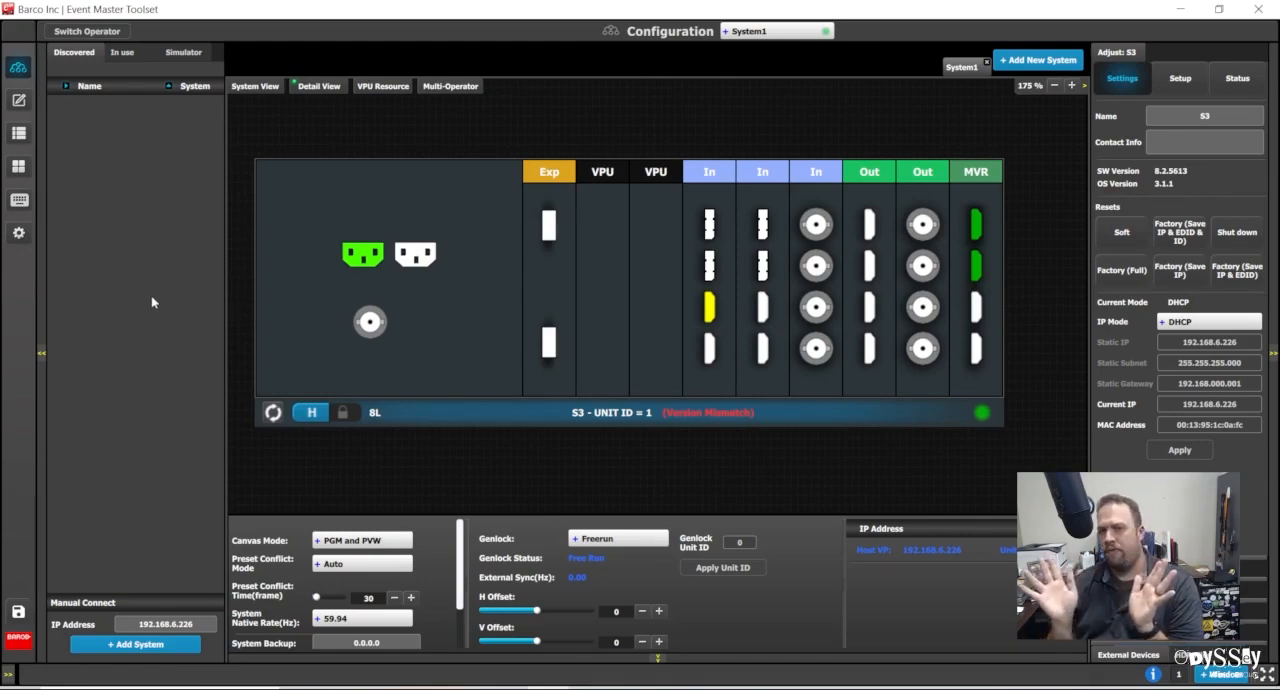
Go to the S3 web app at 192.168.6.226 in Chrome
{"action": "left_click", "coordinate": [18, 233]}
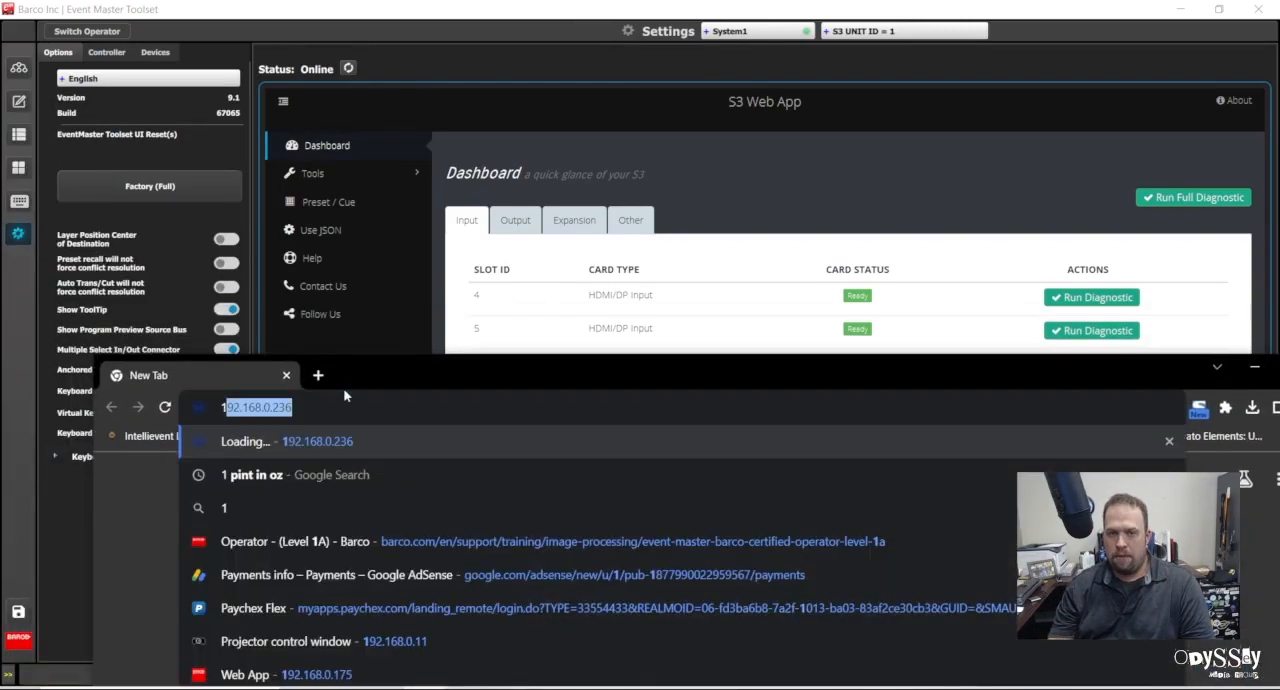
{"action": "type", "text": "192.168.6.226"}
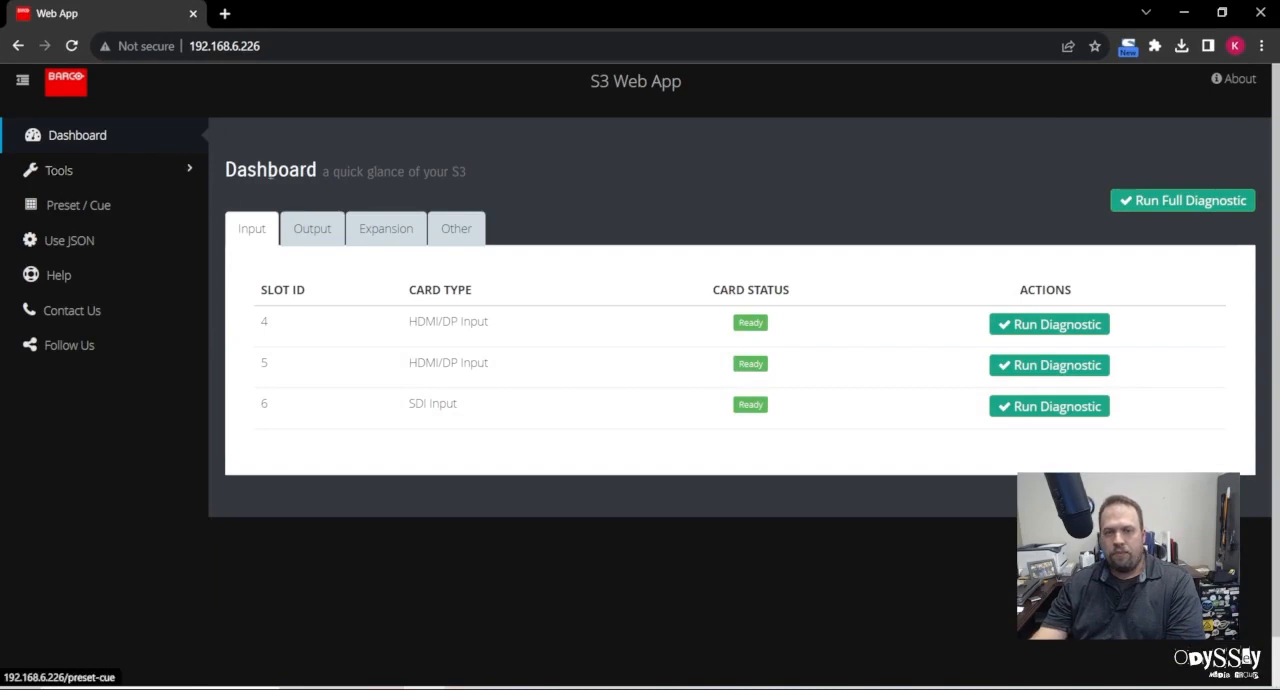
Reach Tools > Manage Software install page, then go to Barco's website Support section
{"action": "left_click", "coordinate": [58, 170]}
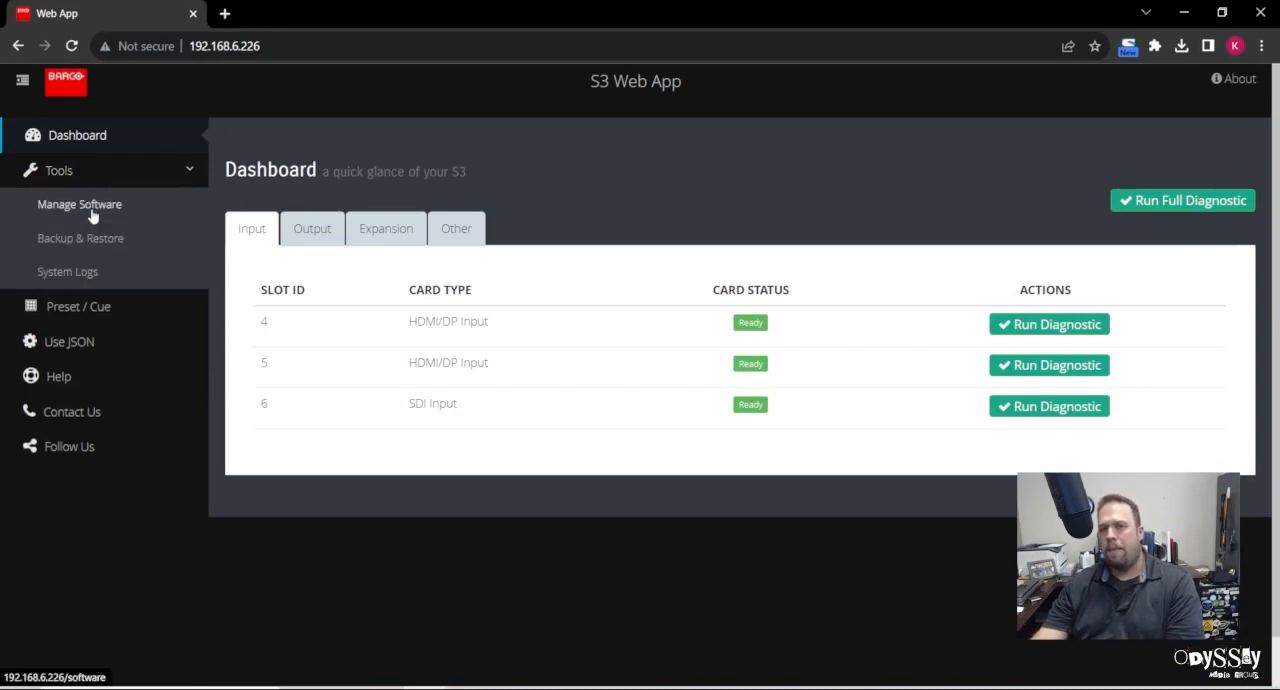
{"action": "left_click", "coordinate": [79, 204]}
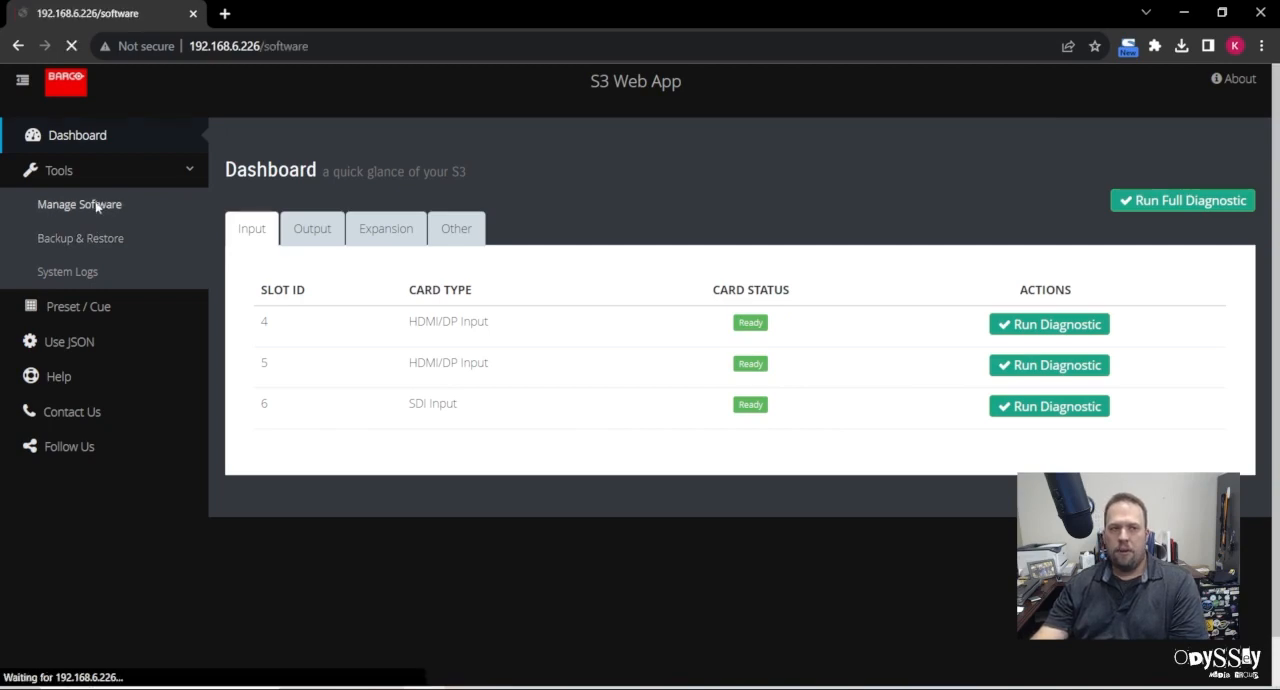
{"action": "left_click", "coordinate": [80, 204]}
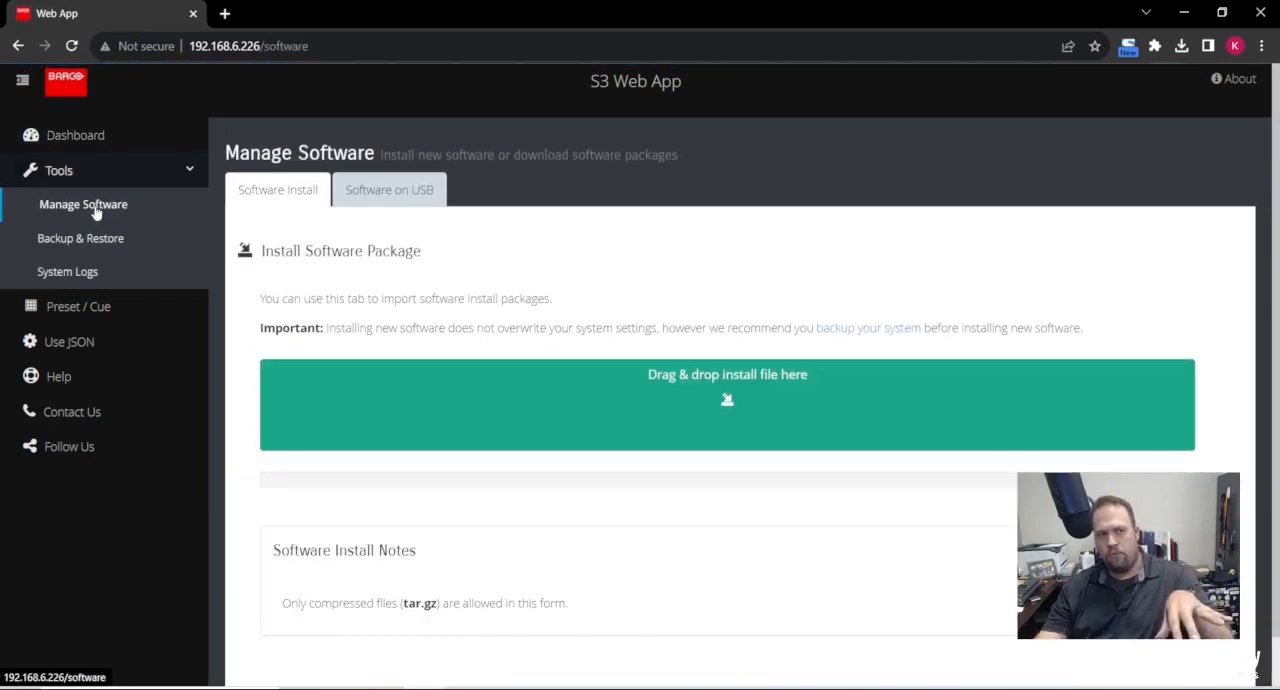
{"action": "left_click", "coordinate": [84, 238]}
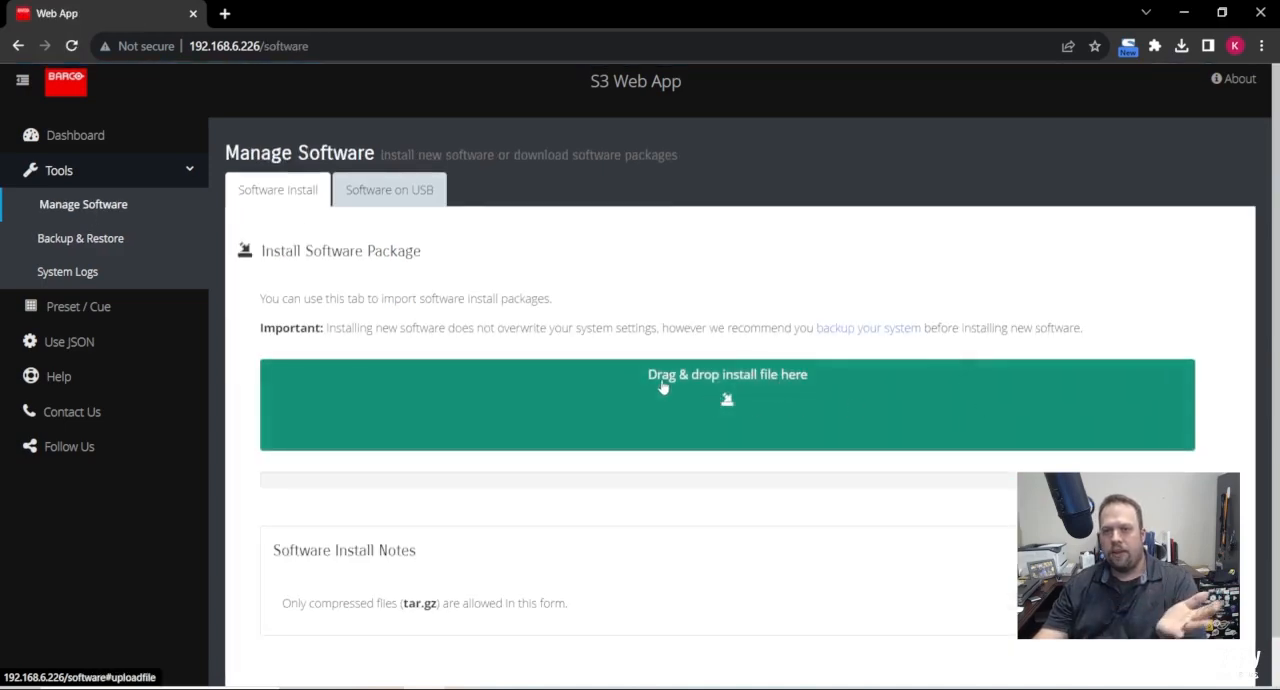
{"action": "mouse_move", "coordinate": [514, 540]}
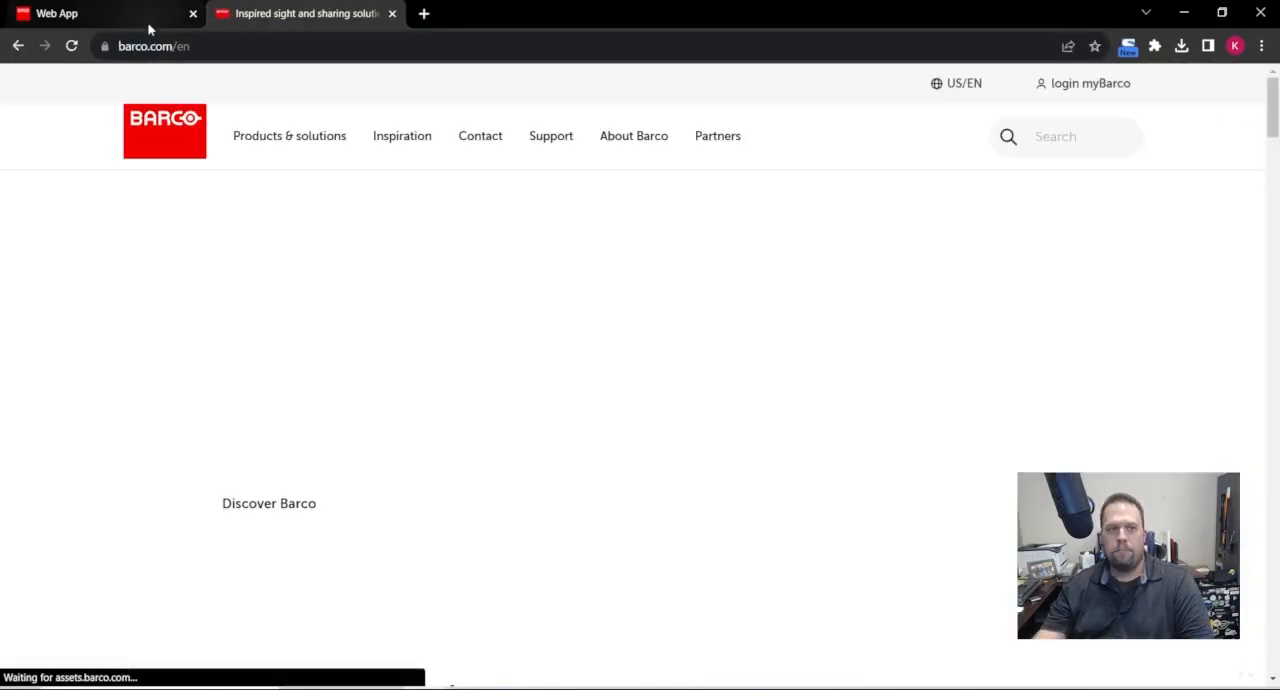
{"action": "left_click", "coordinate": [551, 135]}
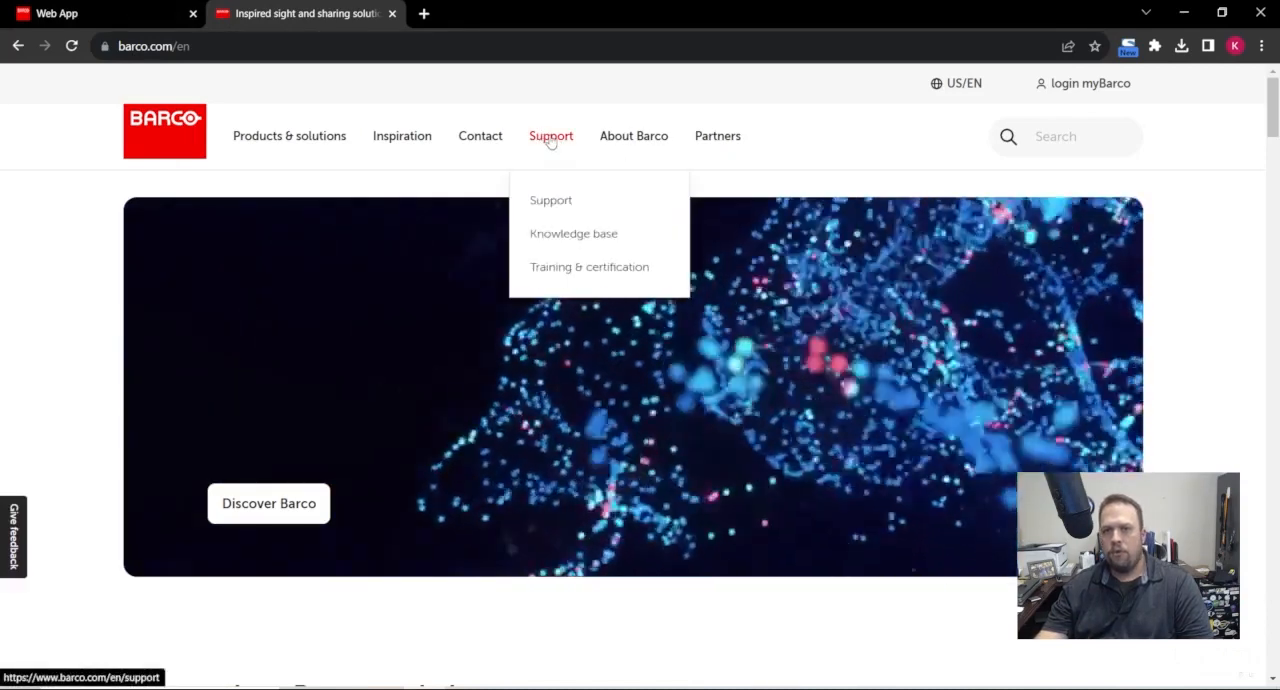
Search support for 'e2' and browse E2 Gen 2 Drivers & software downloads
{"action": "left_click", "coordinate": [550, 199]}
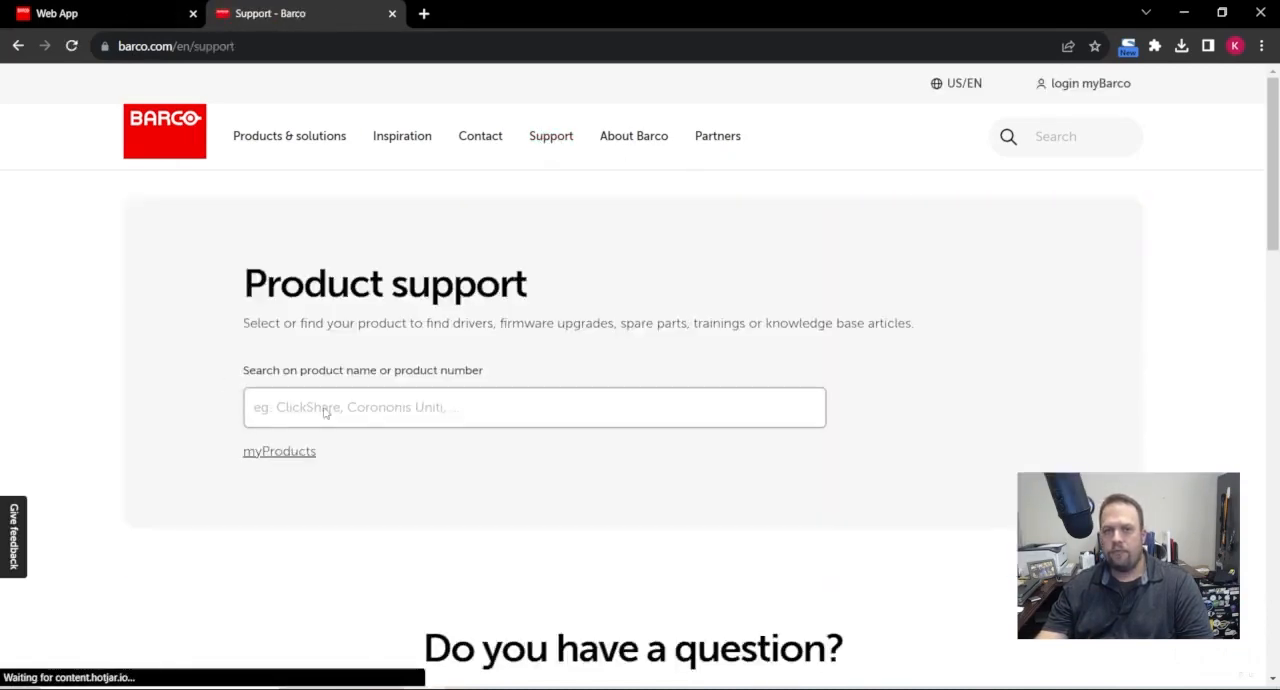
{"action": "type", "text": "e2"}
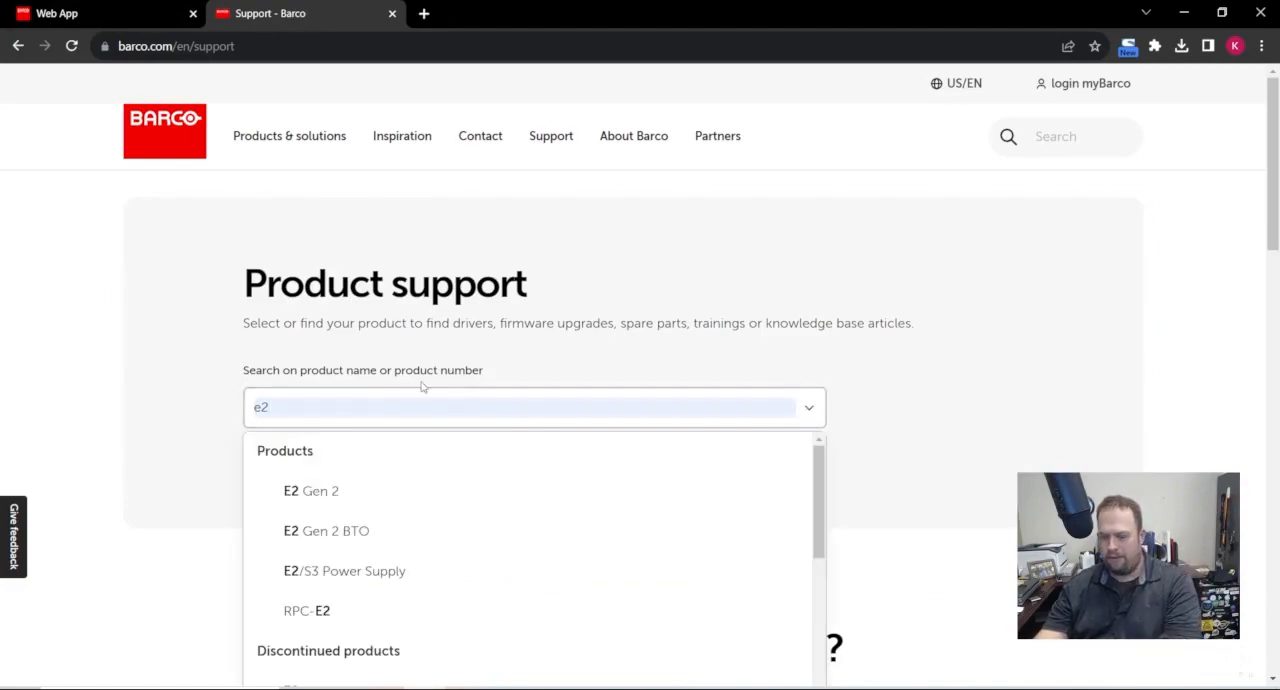
{"action": "left_click", "coordinate": [310, 490]}
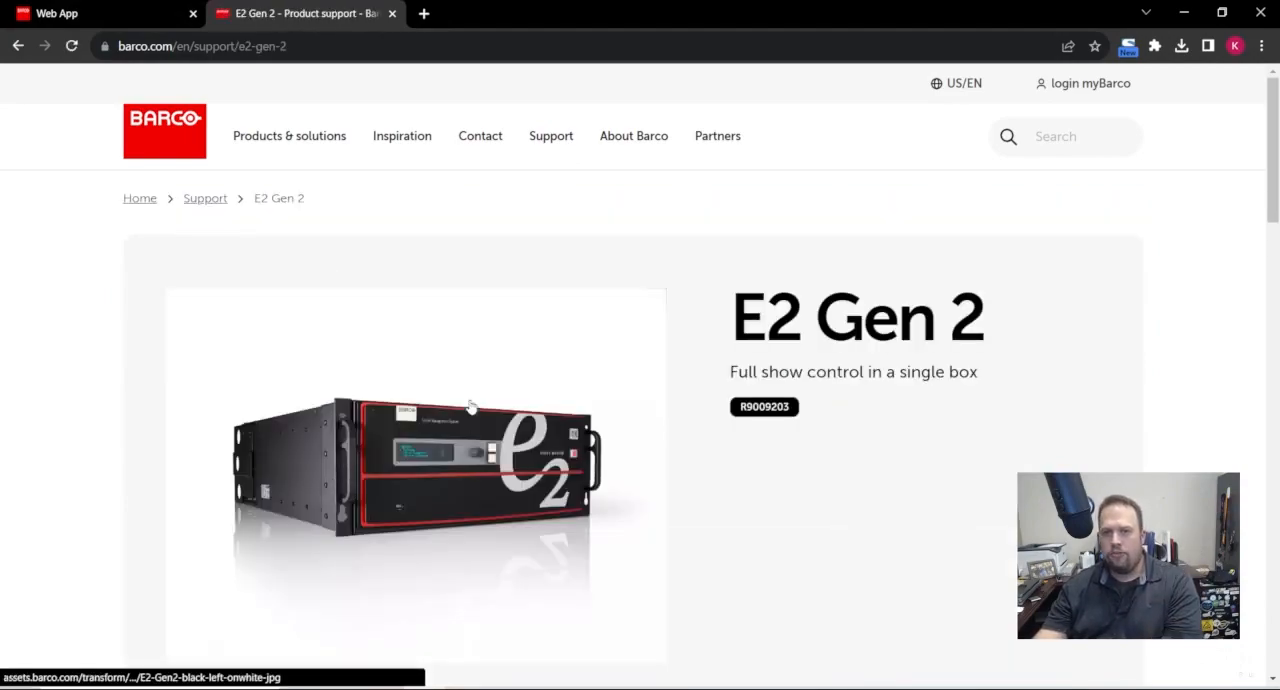
{"action": "scroll", "scroll_direction": "down", "scroll_amount": 3}
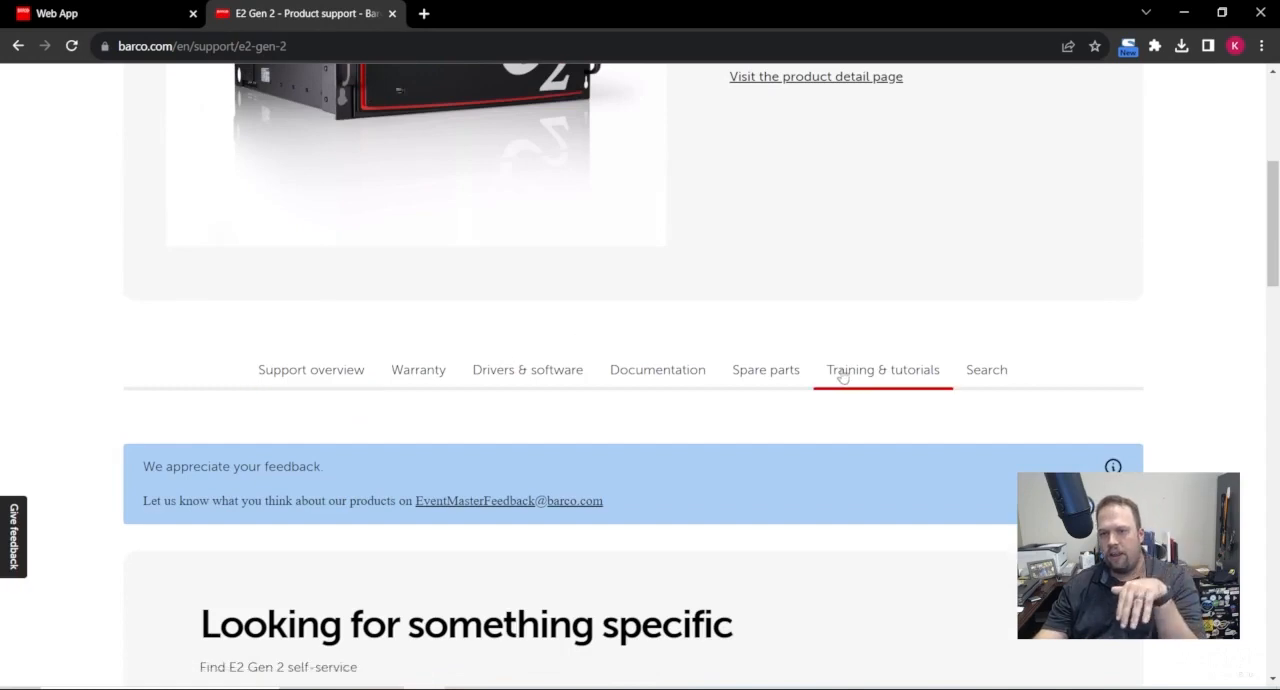
{"action": "left_click", "coordinate": [527, 369]}
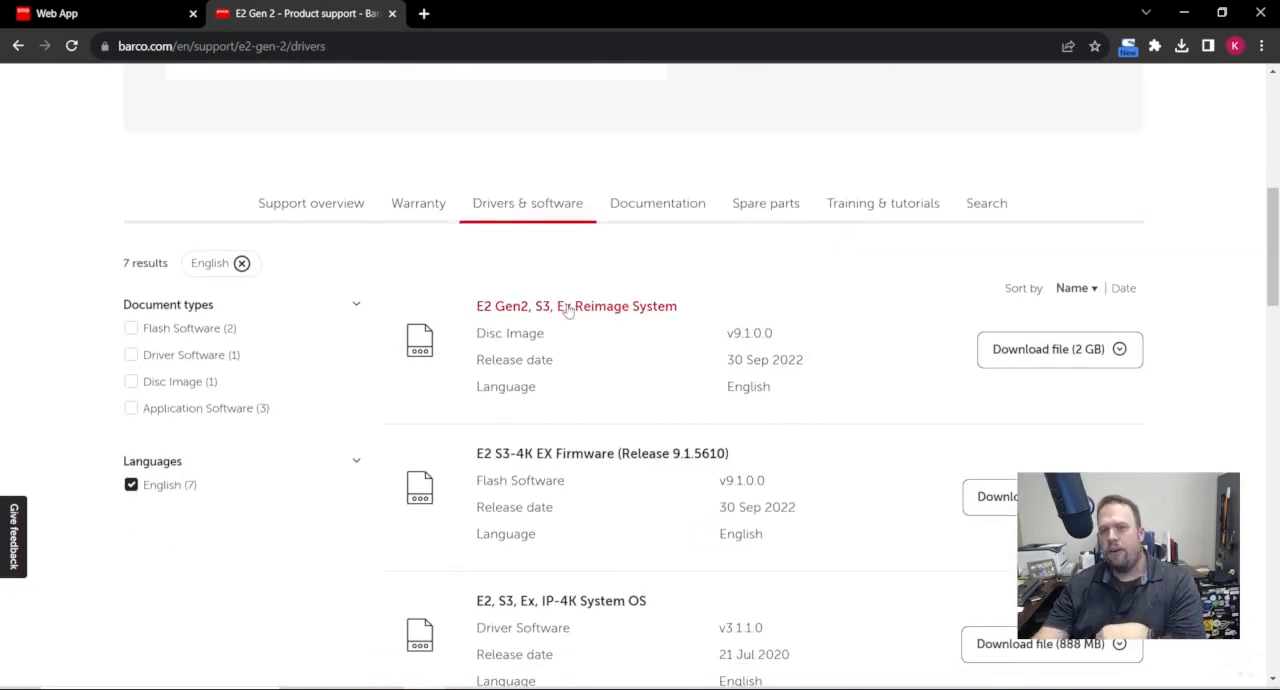
{"action": "scroll", "scroll_direction": "down", "scroll_amount": 3}
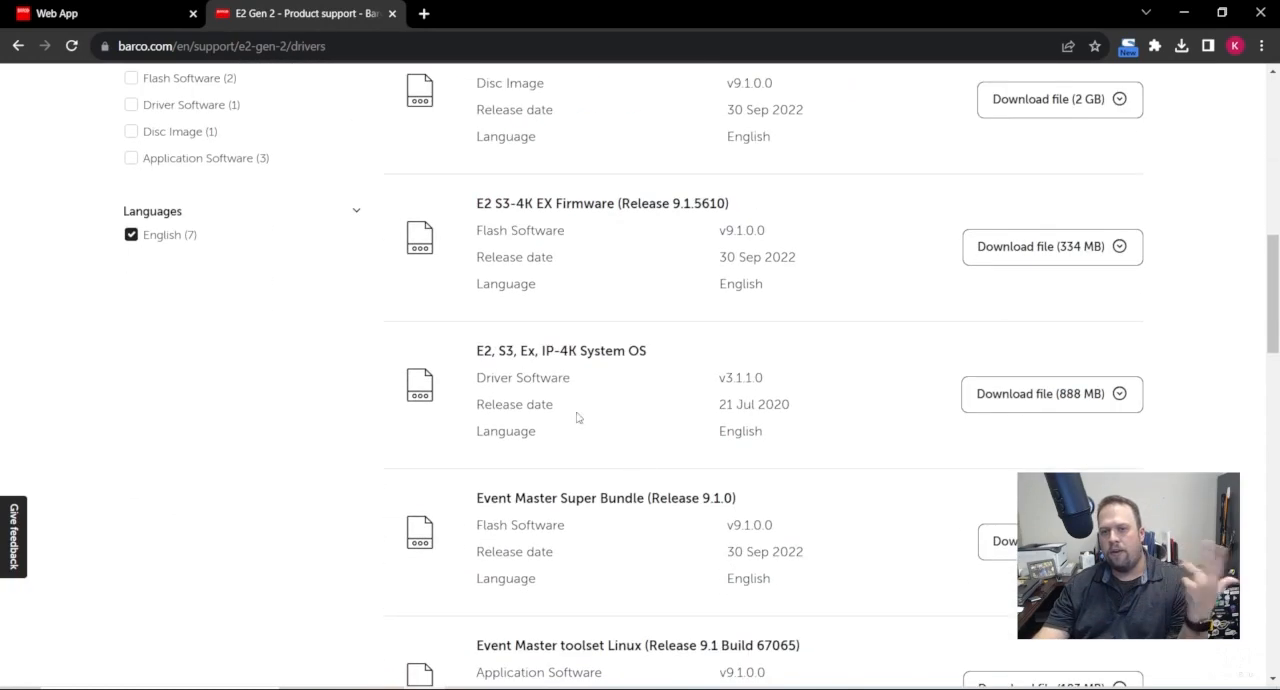
{"action": "mouse_move", "coordinate": [568, 513]}
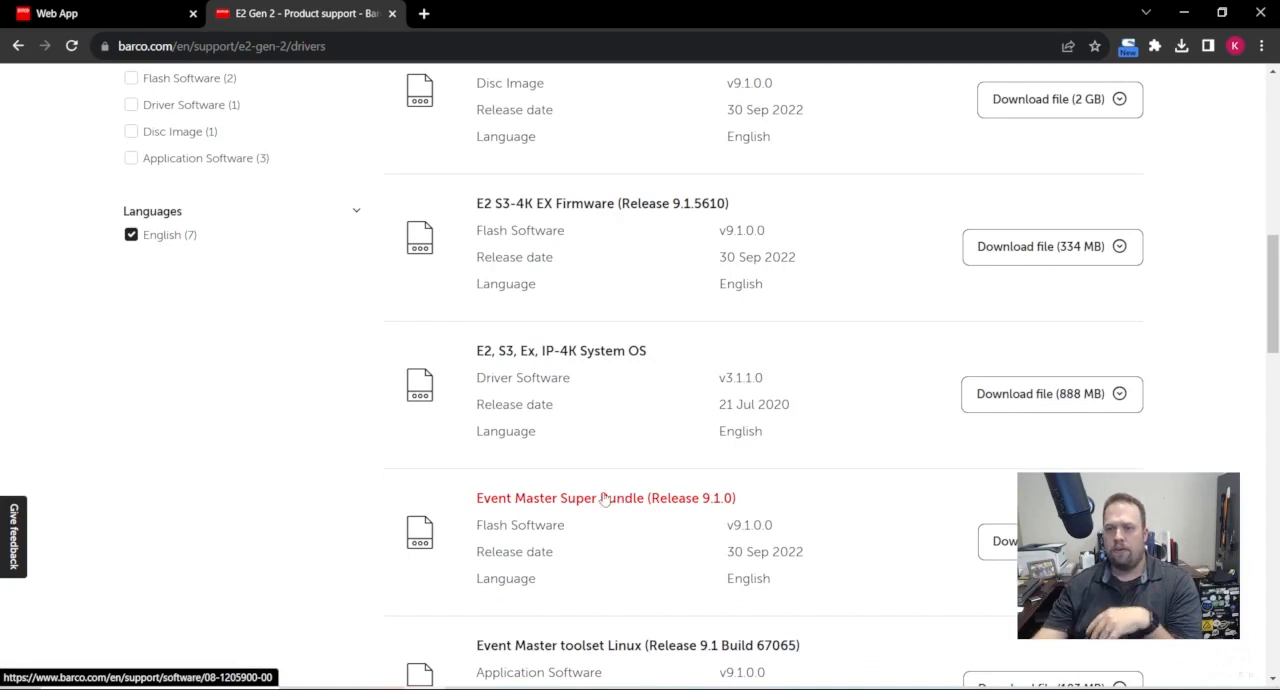
{"action": "mouse_move", "coordinate": [596, 457]}
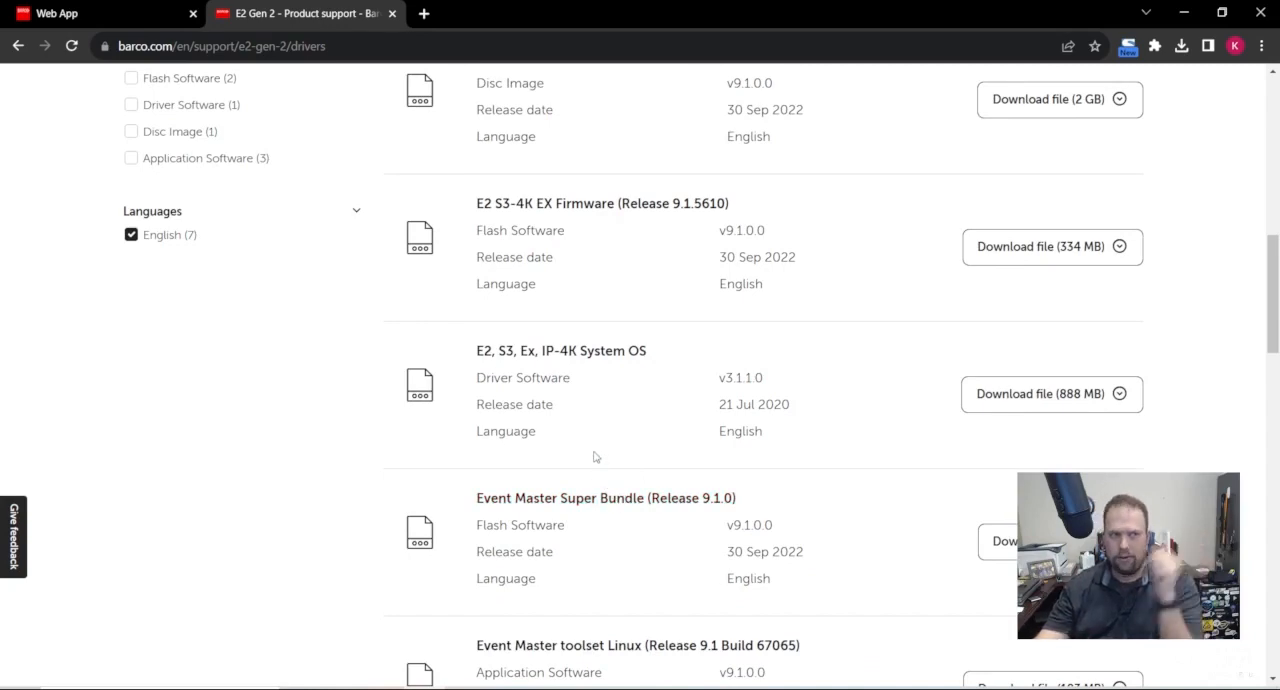
{"action": "scroll", "scroll_direction": "down", "scroll_amount": 3}
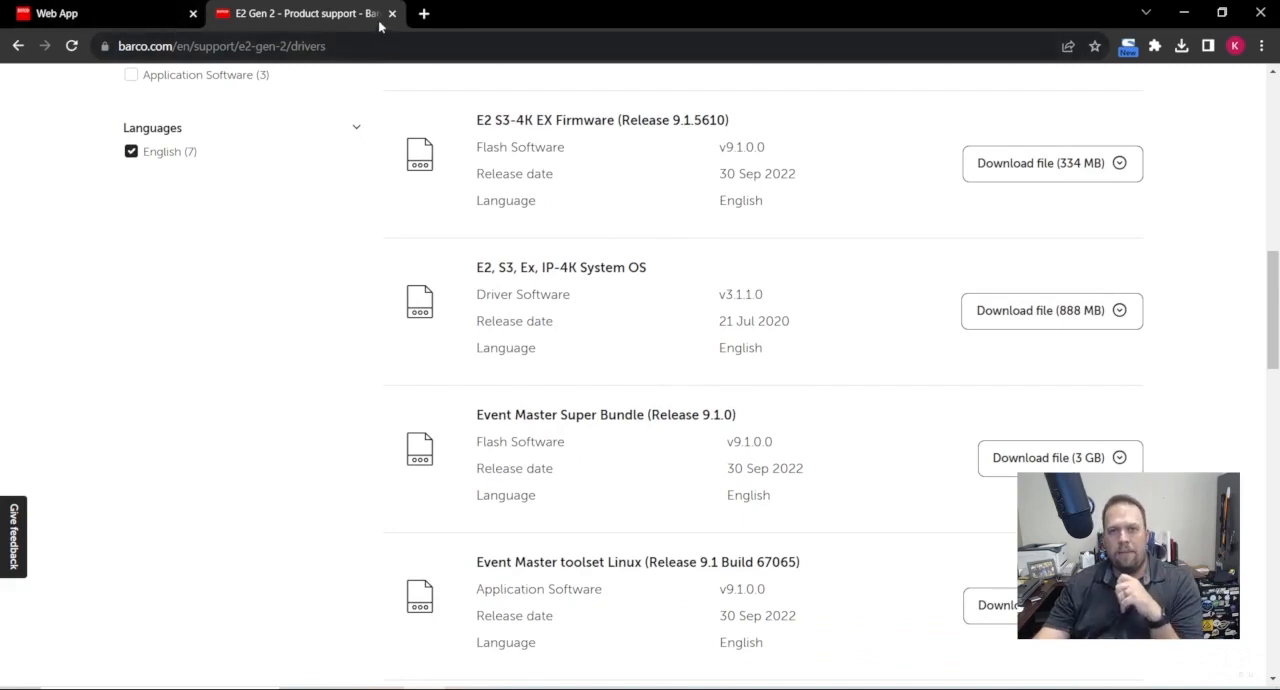
{"action": "mouse_move", "coordinate": [393, 18]}
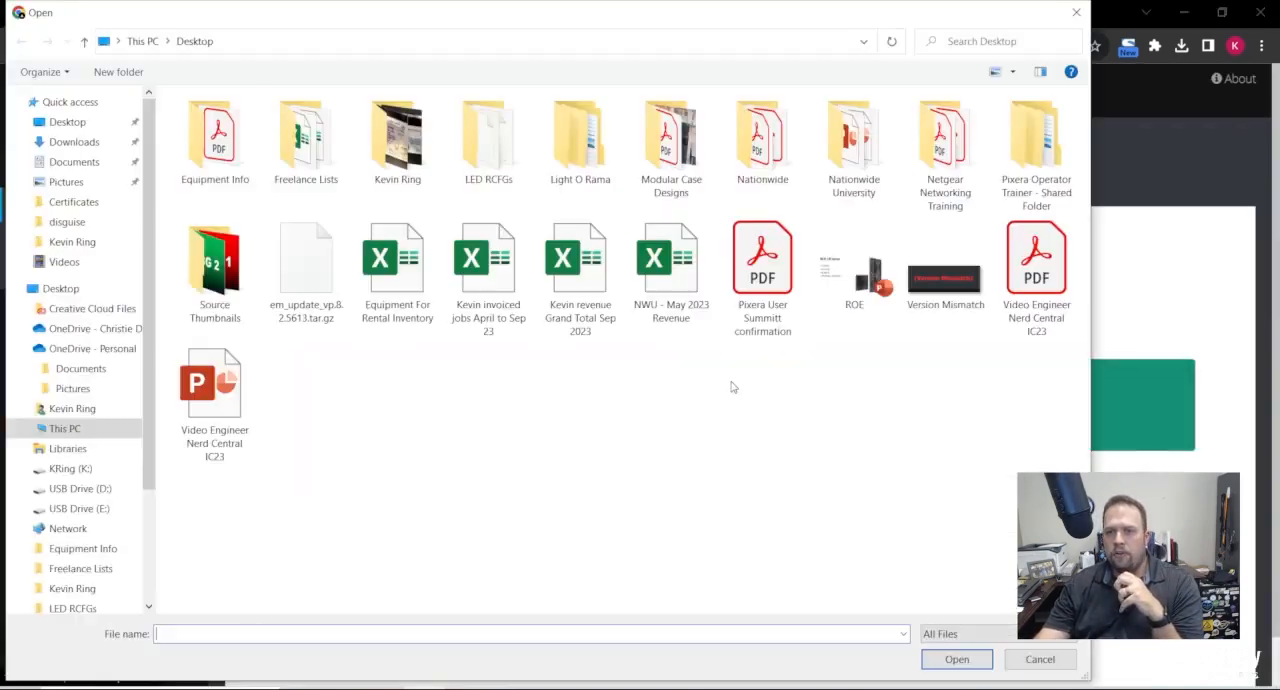
Choose E2_S3_Ex_IP4K_Rev_9.1.5610.zip from Downloads as the install file
{"action": "left_click", "coordinate": [74, 141]}
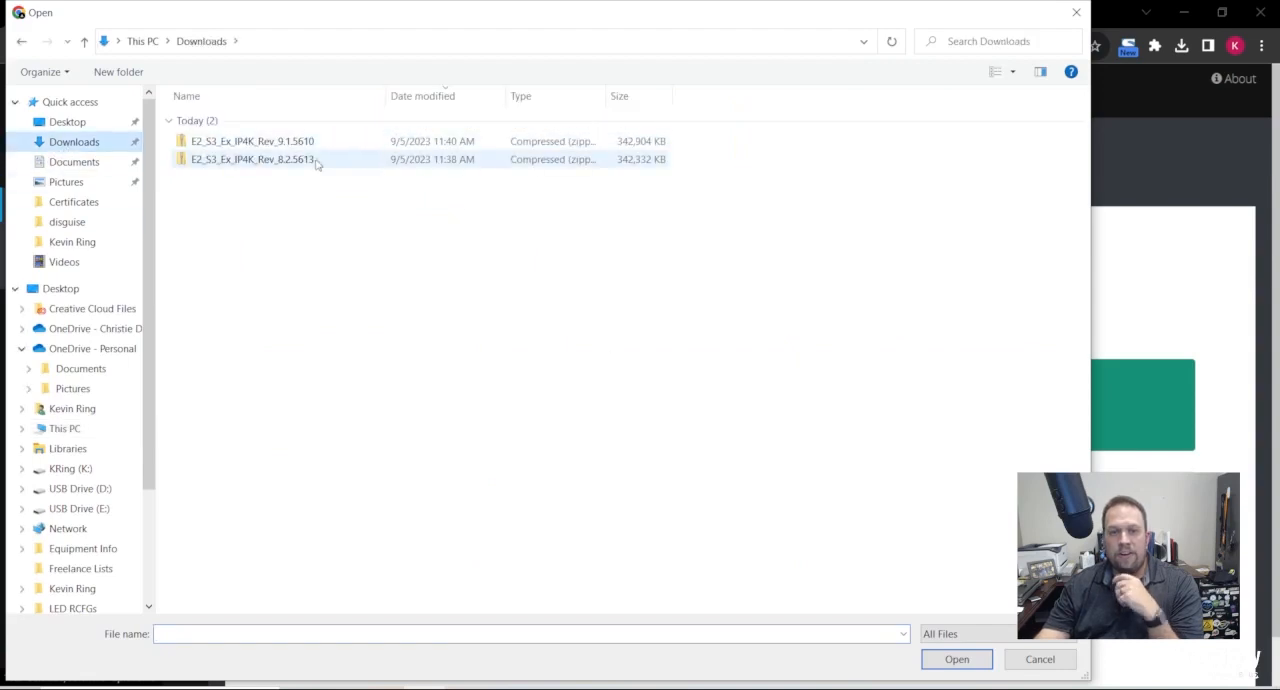
{"action": "left_click", "coordinate": [252, 141]}
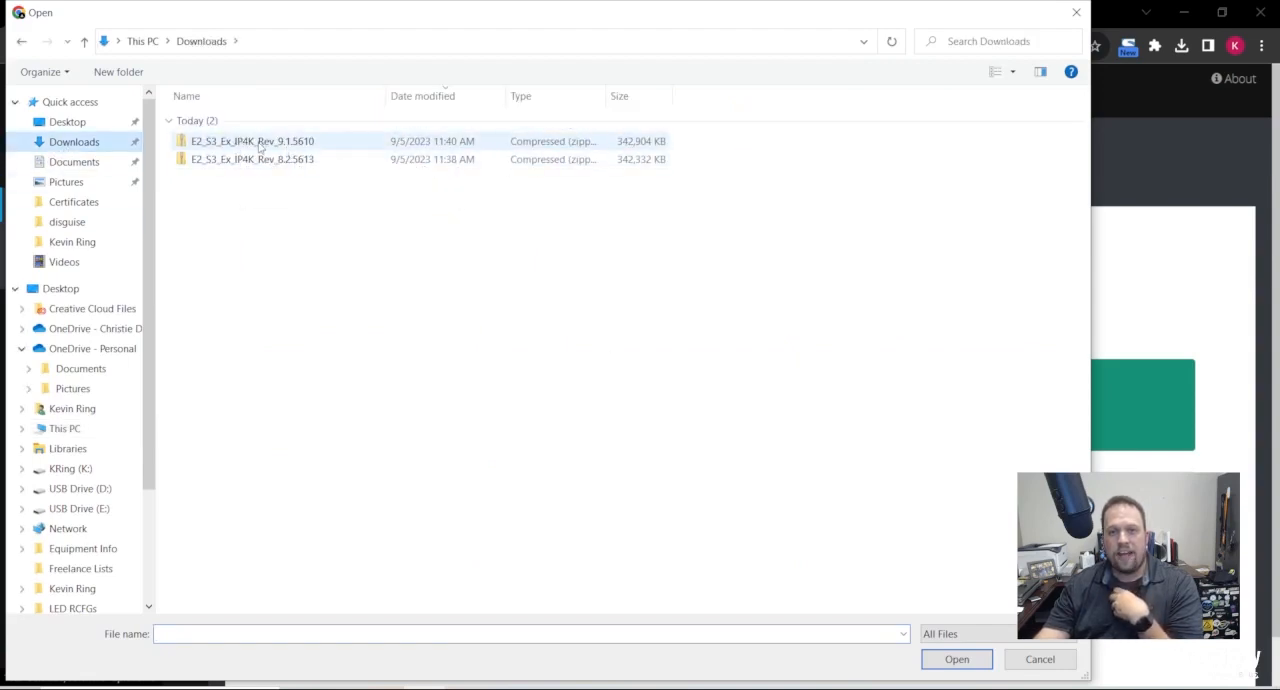
{"action": "left_click", "coordinate": [956, 659]}
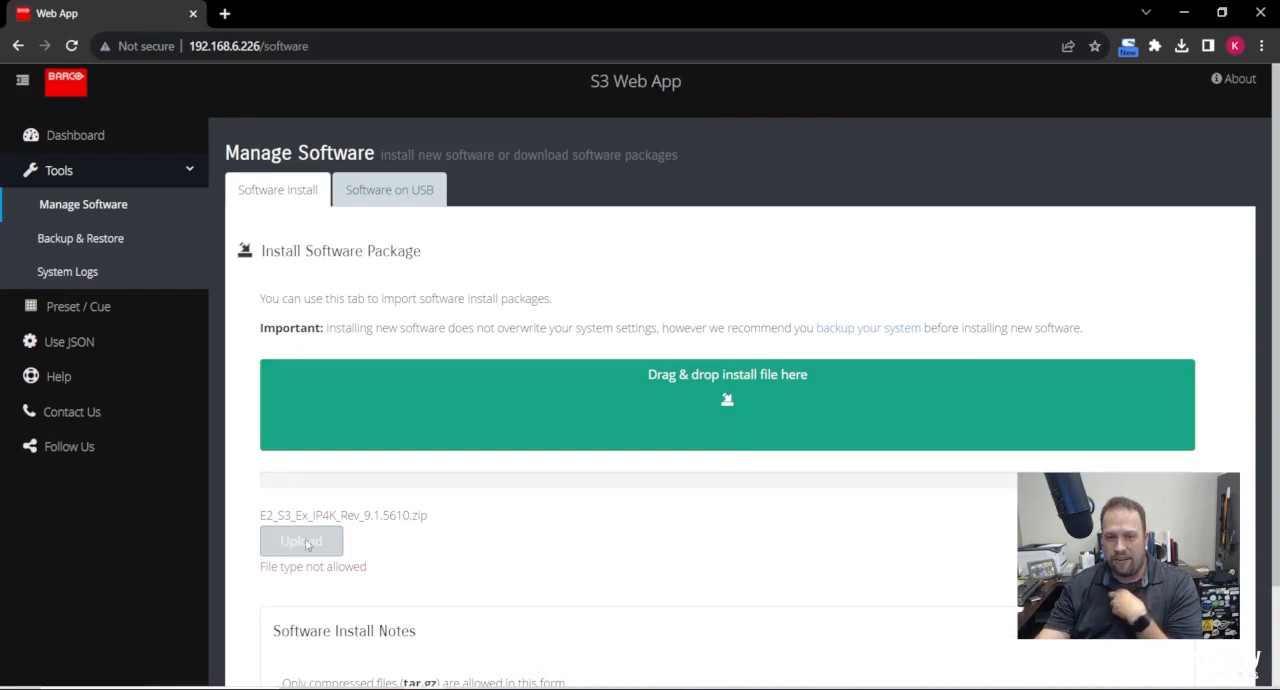
{"action": "mouse_move", "coordinate": [724, 495]}
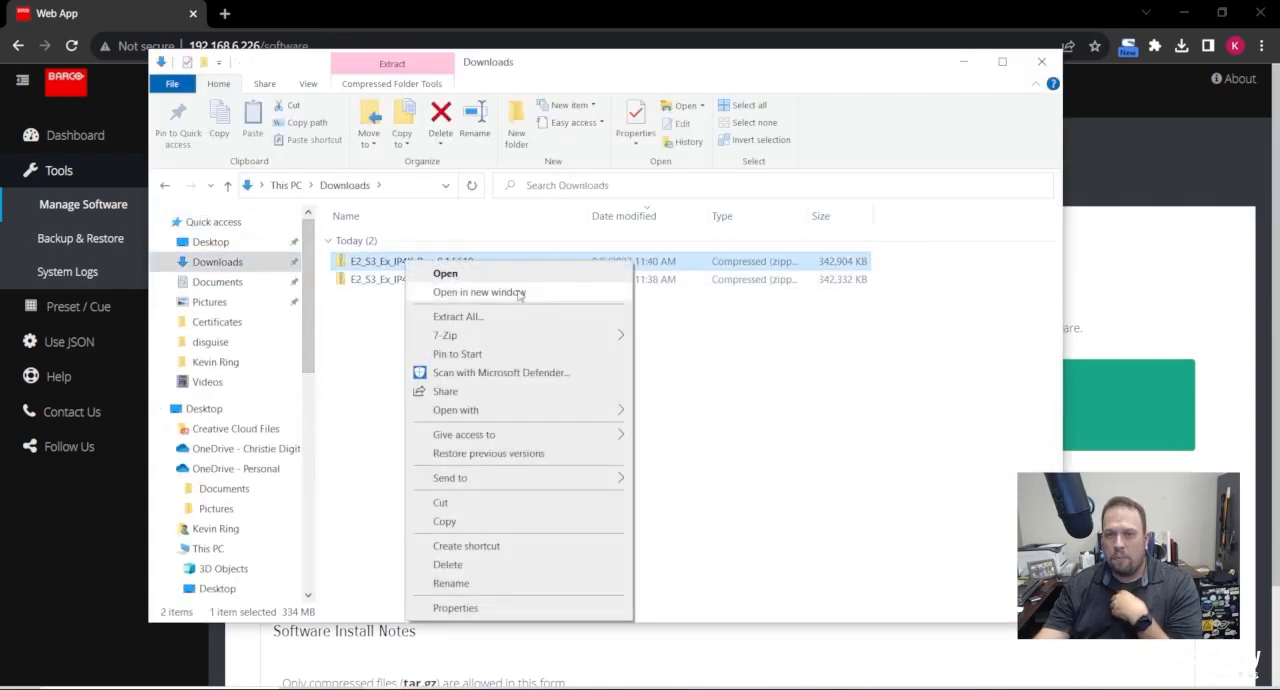
Copy em_update_vp.9.1.5610.tar.gz from the zip's EM folder onto the Desktop
{"action": "left_click", "coordinate": [445, 273]}
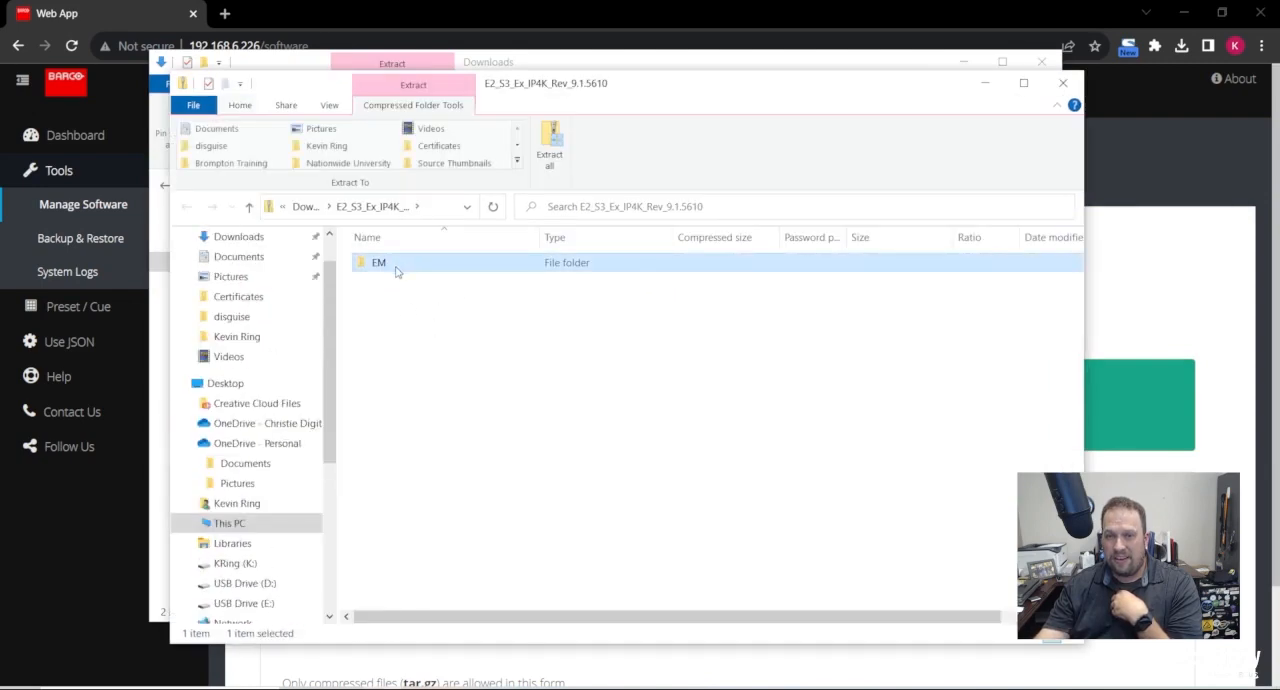
{"action": "double_click", "coordinate": [379, 262]}
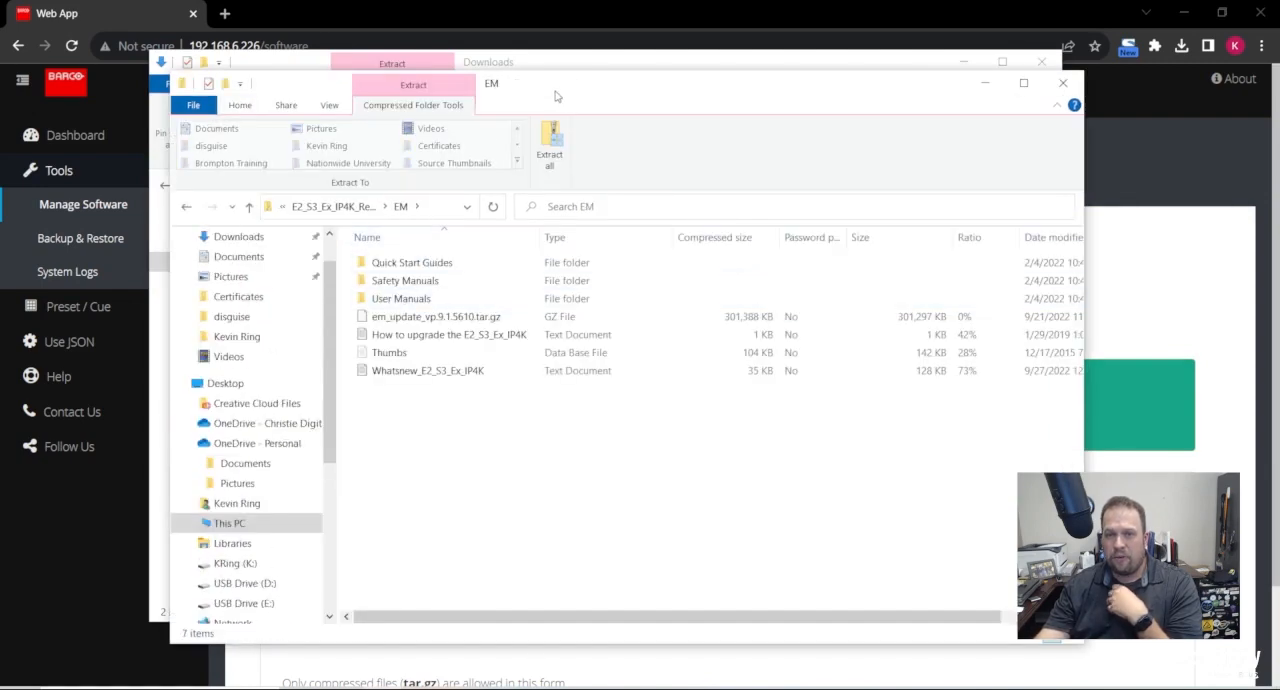
{"action": "left_click", "coordinate": [435, 316]}
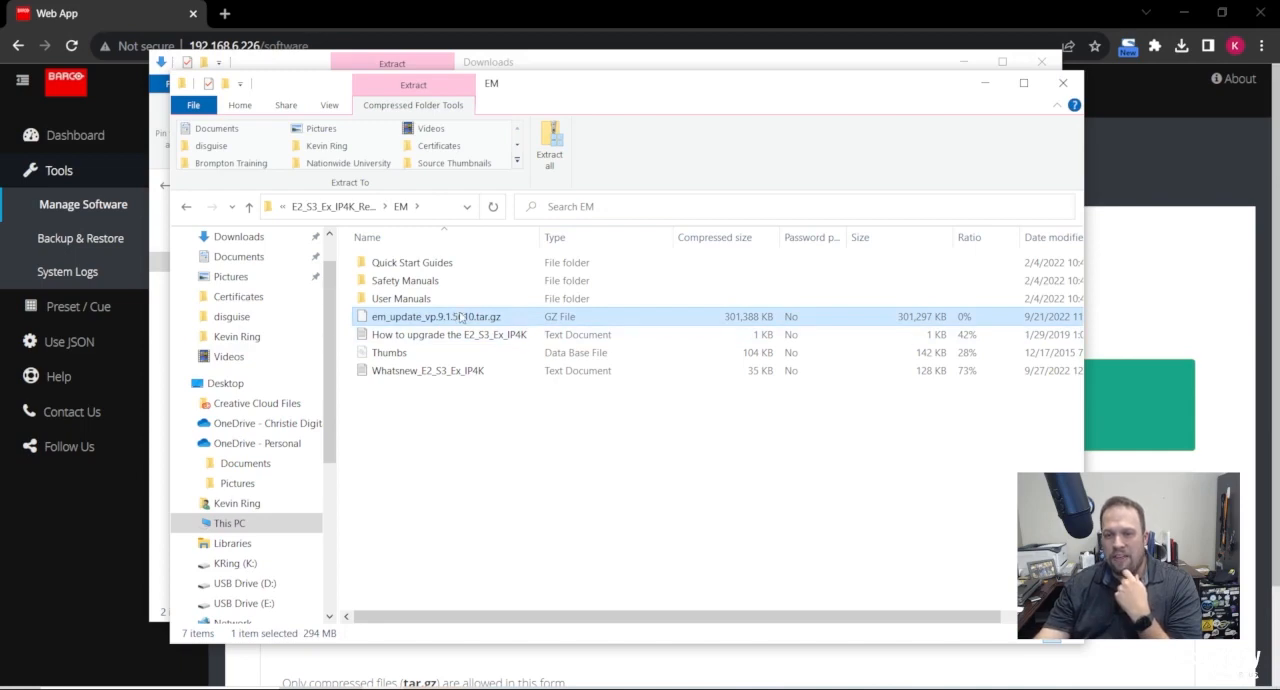
{"action": "mouse_move", "coordinate": [440, 325]}
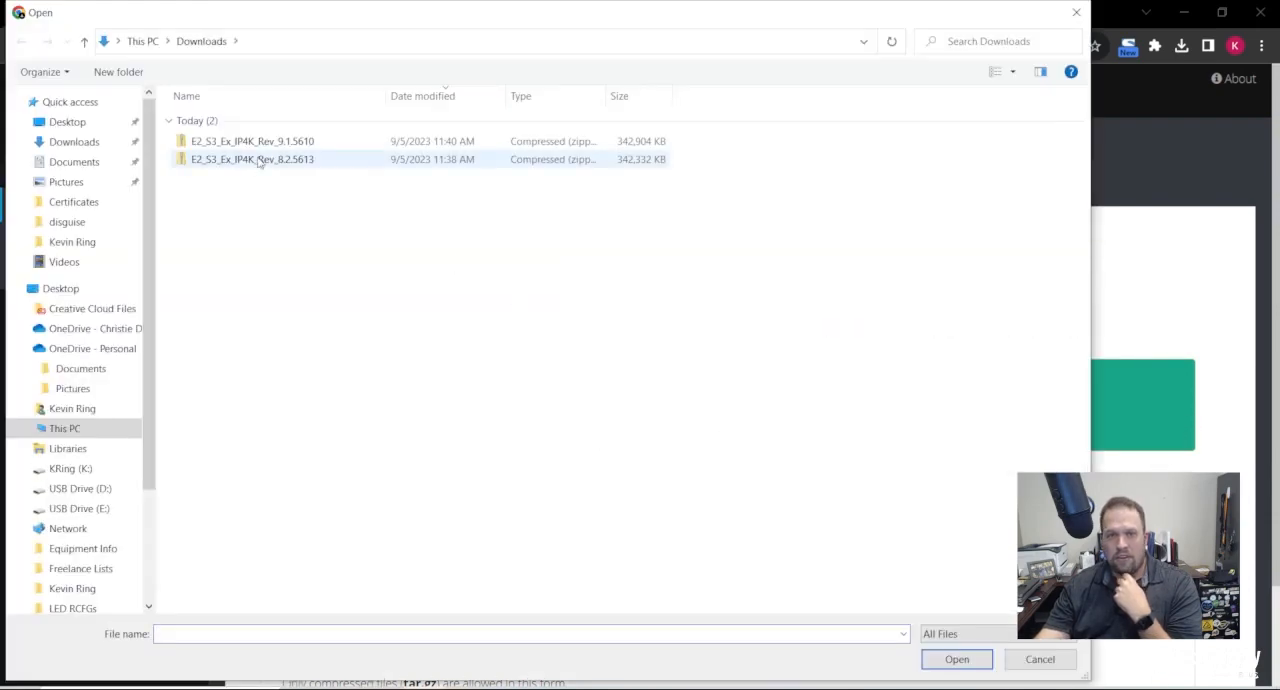
{"action": "left_click", "coordinate": [956, 659]}
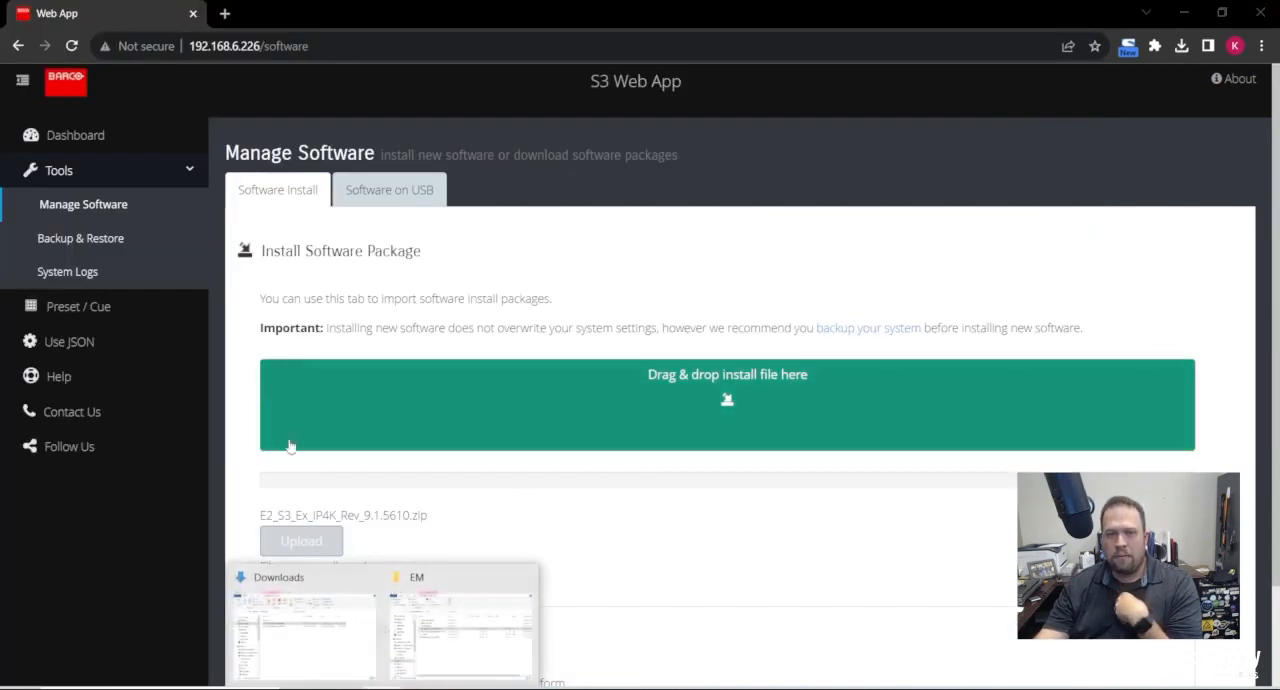
{"action": "left_click", "coordinate": [303, 630]}
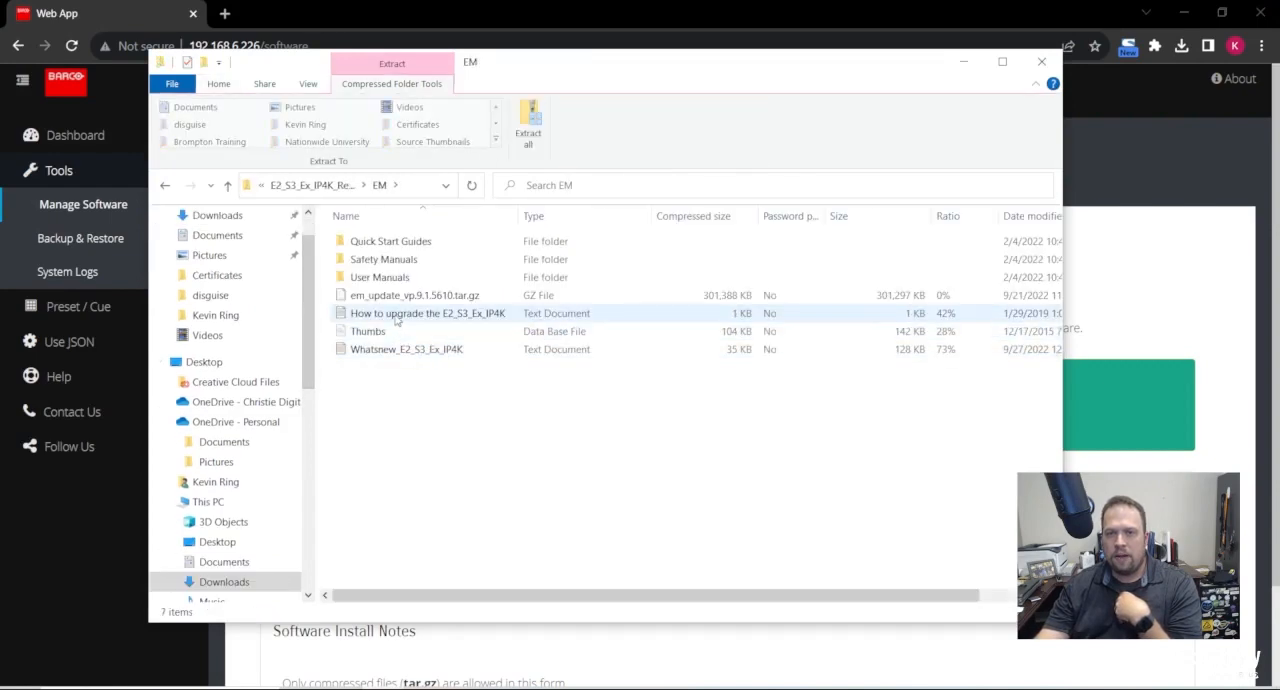
{"action": "right_click", "coordinate": [414, 294]}
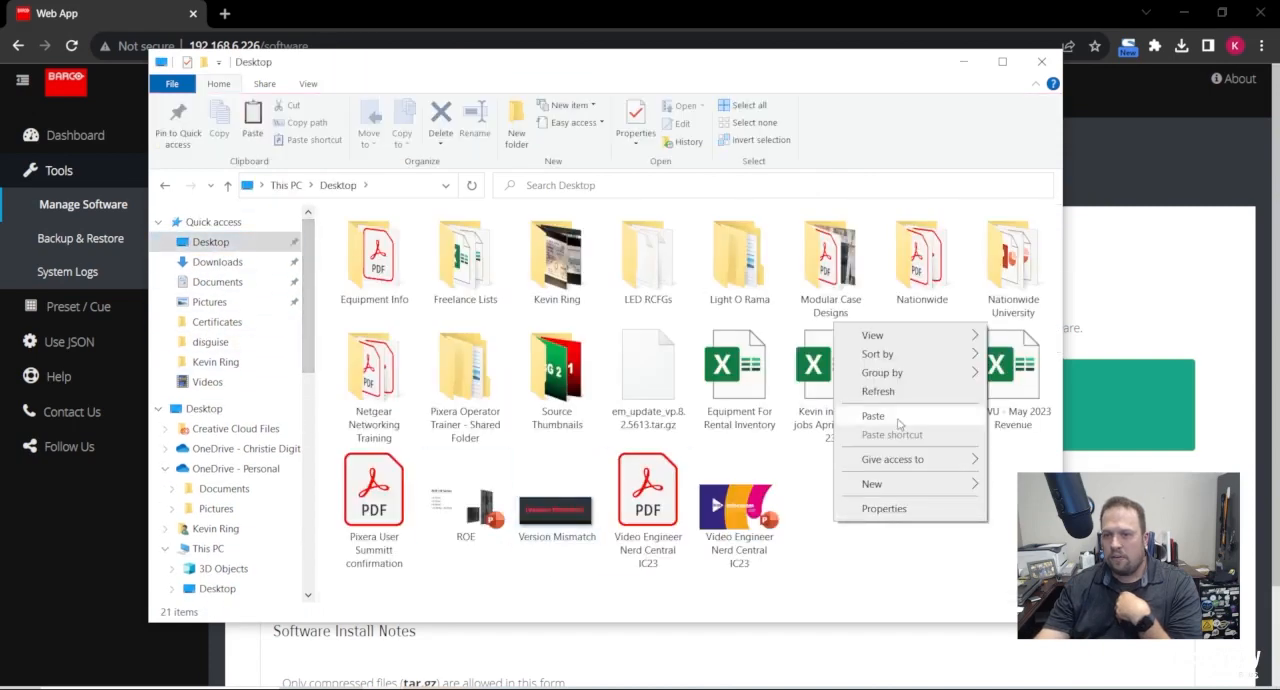
{"action": "left_click", "coordinate": [872, 415]}
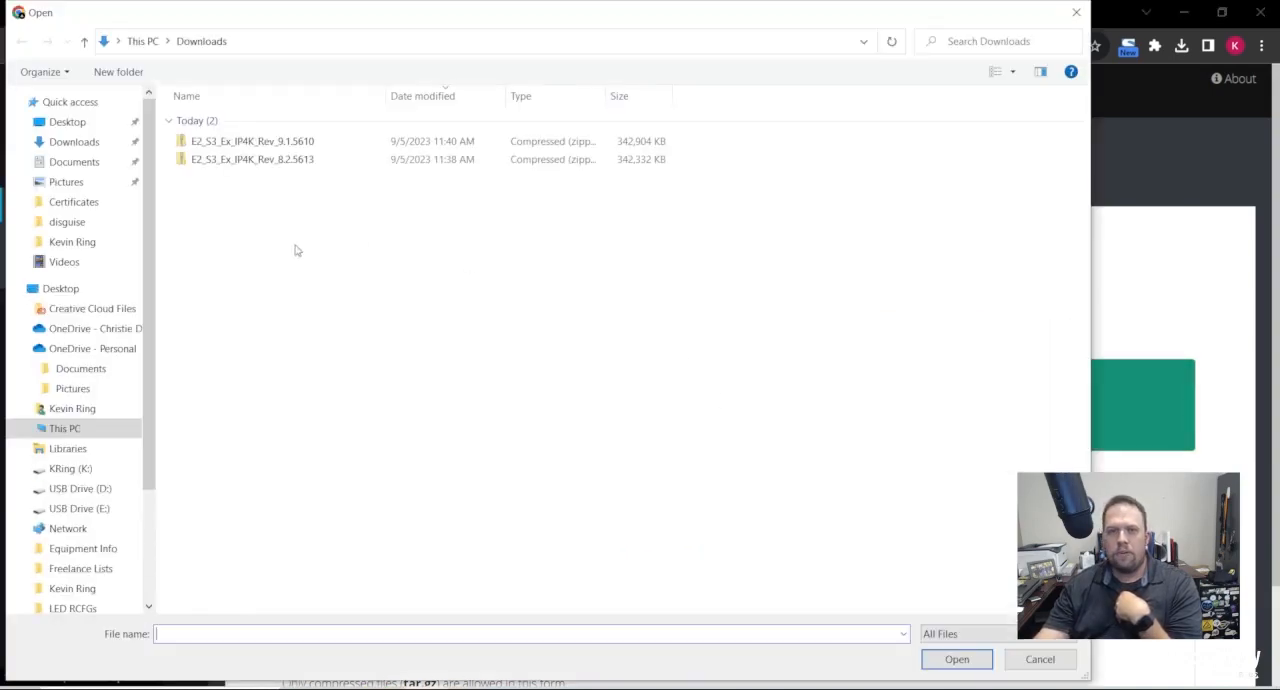
Attach em_update_vp.9.1.5610.tar.gz from the Desktop and scroll to the Upload button
{"action": "left_click", "coordinate": [67, 121]}
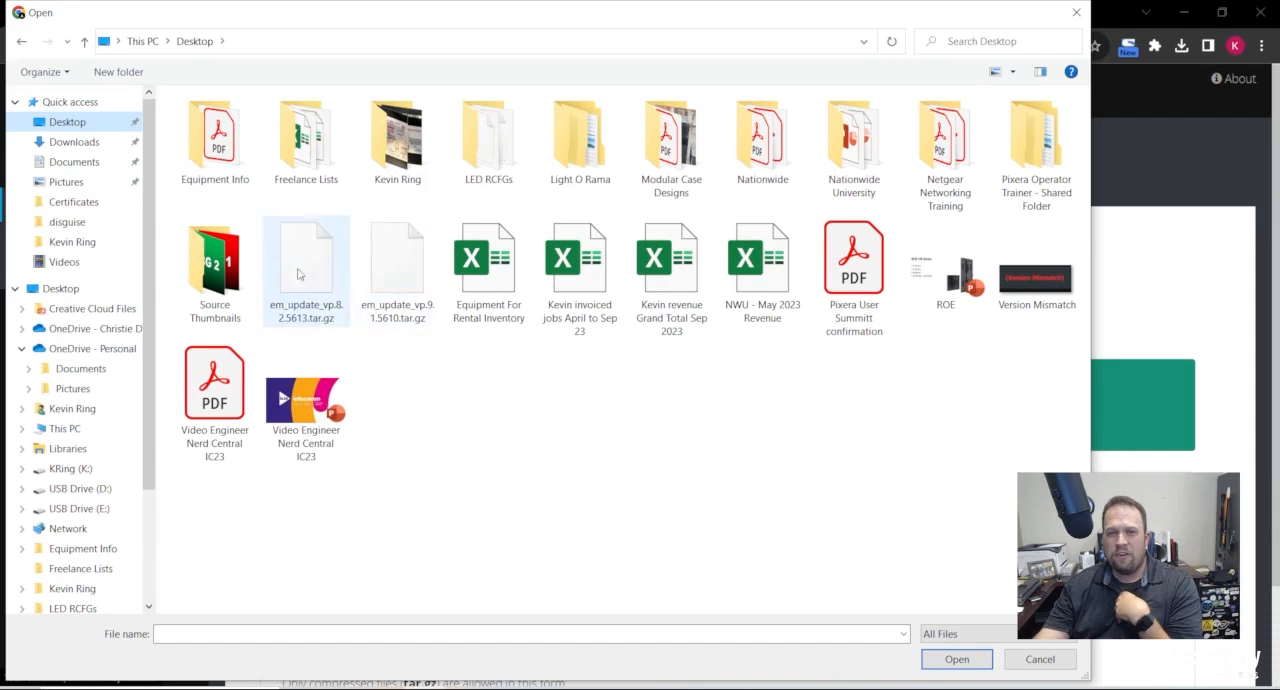
{"action": "left_click", "coordinate": [955, 659]}
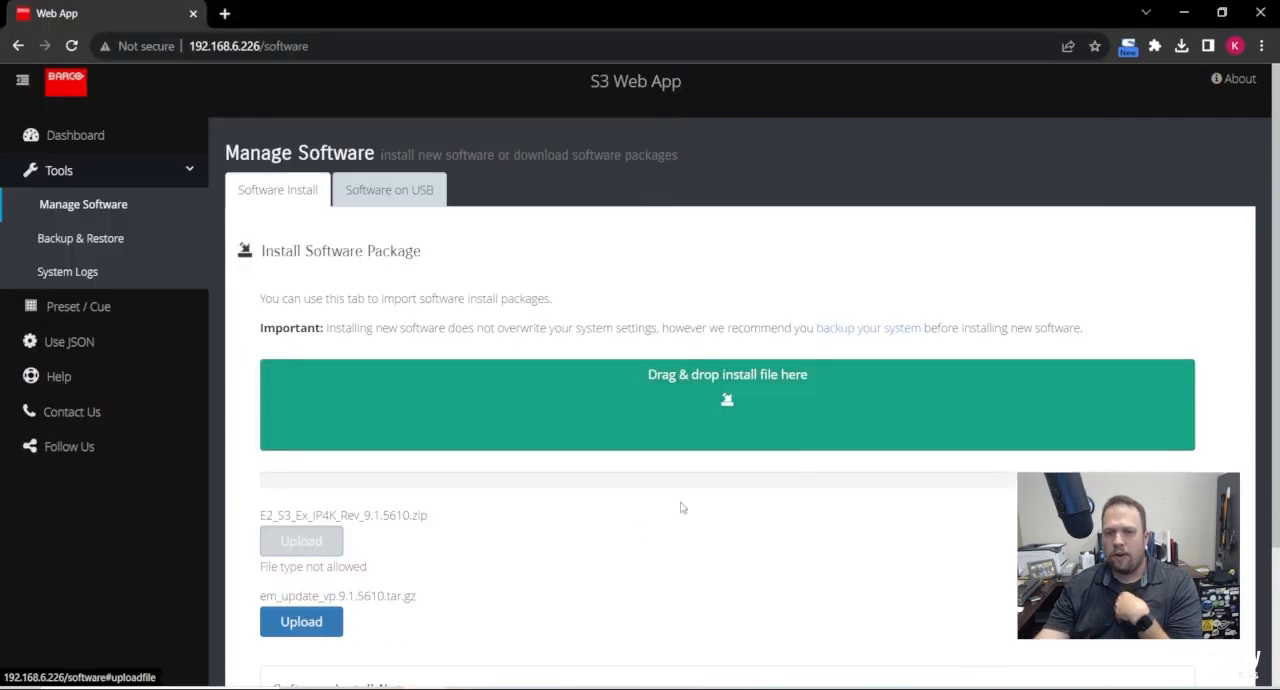
{"action": "scroll", "scroll_direction": "down", "scroll_amount": 3}
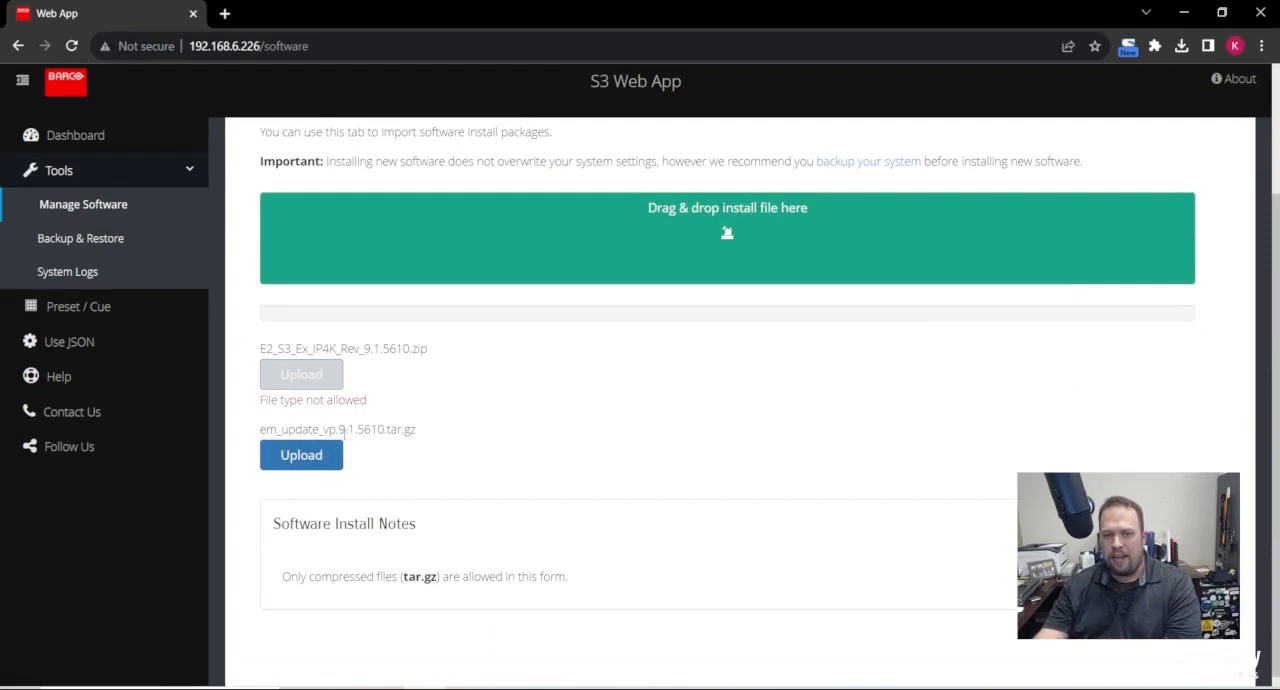
{"action": "mouse_move", "coordinate": [573, 457]}
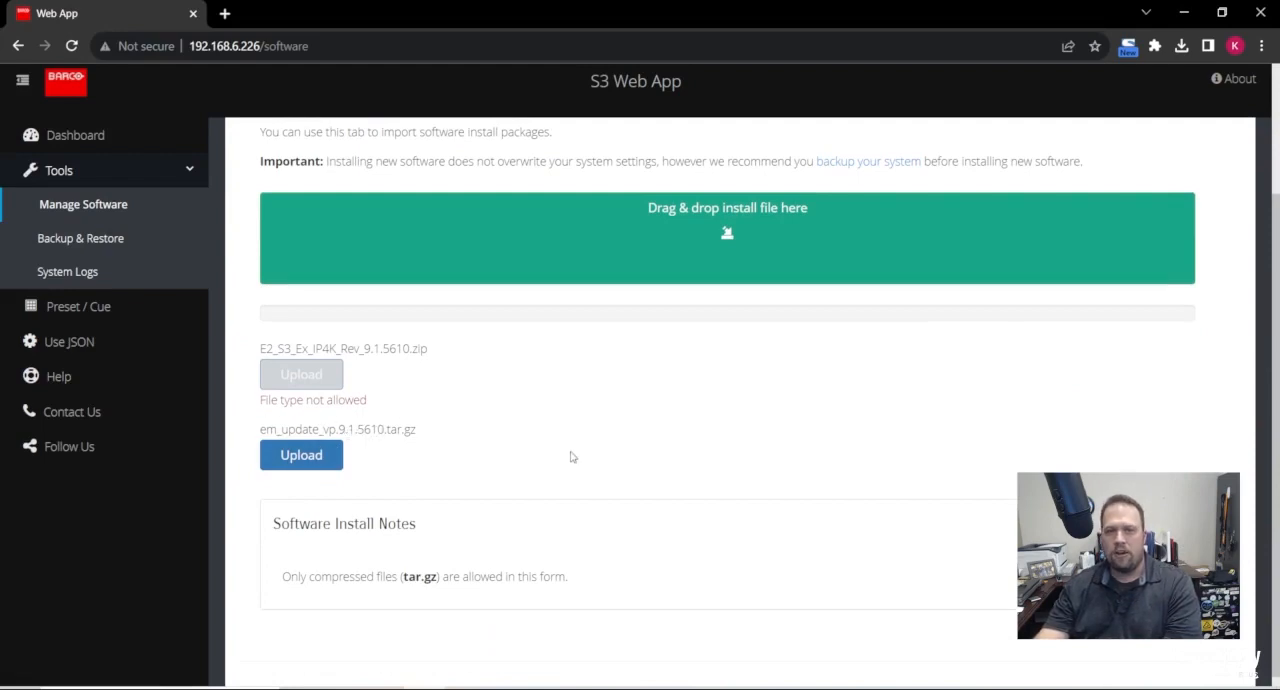
{"action": "left_click", "coordinate": [301, 454]}
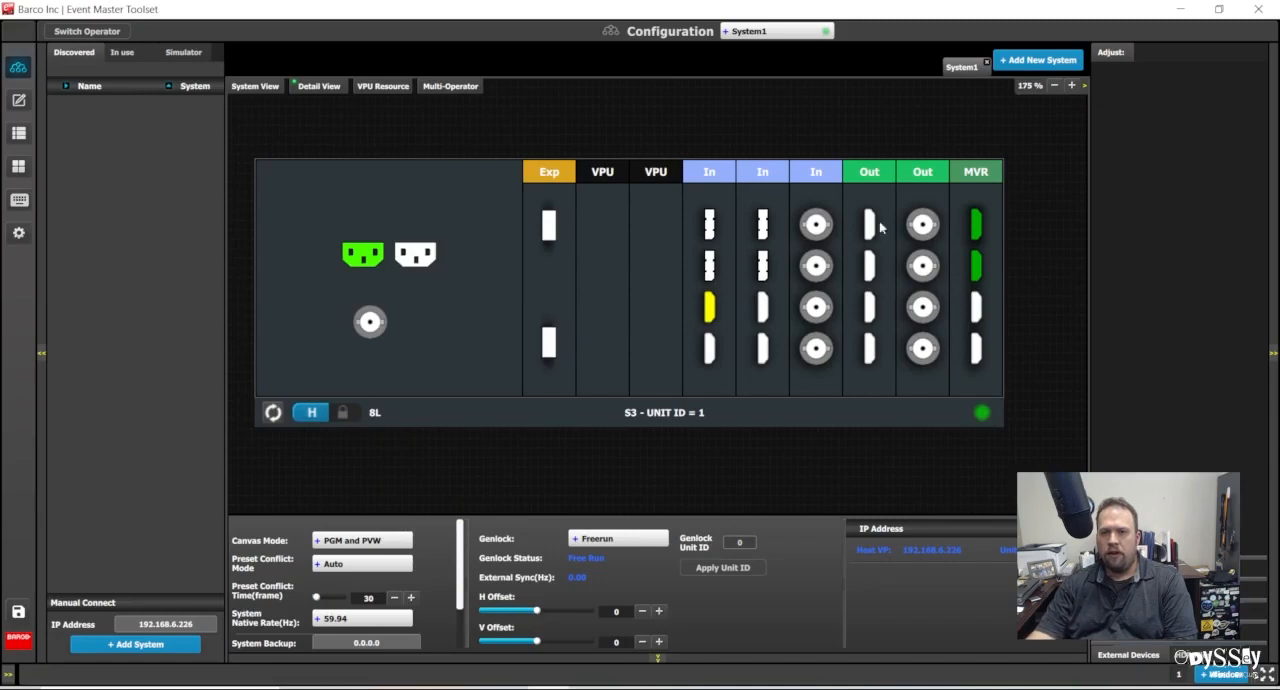
{"action": "mouse_move", "coordinate": [629, 397]}
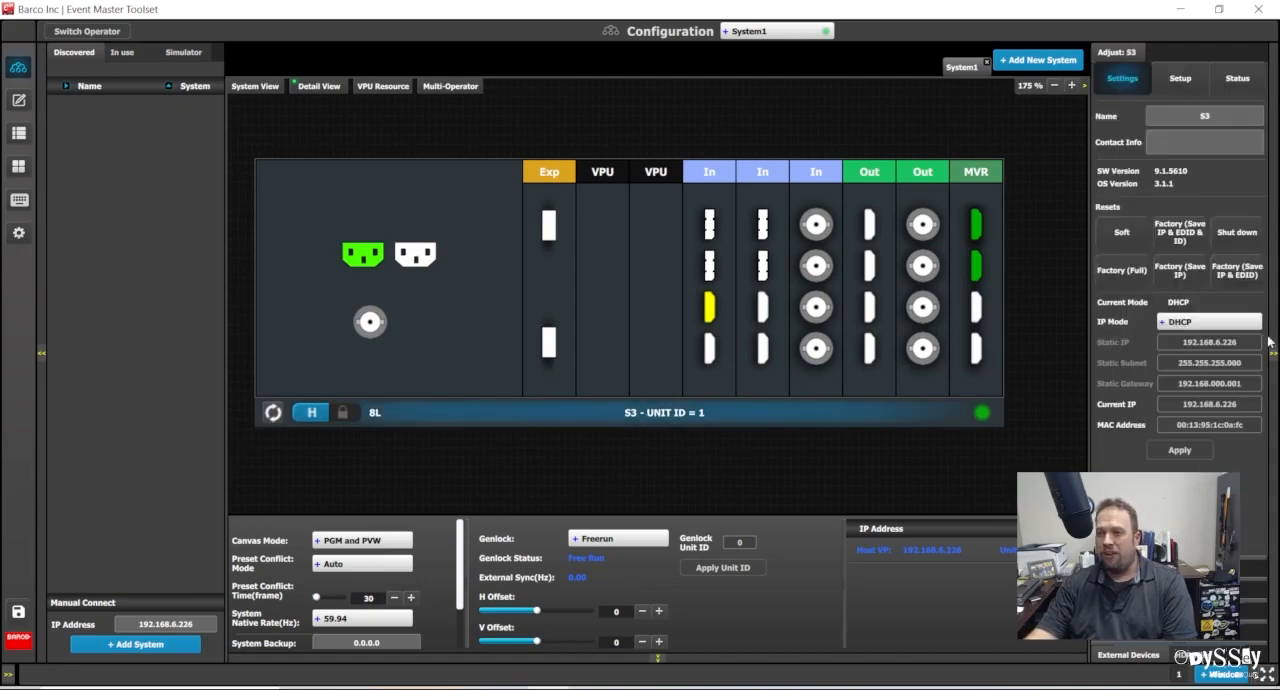
{"action": "mouse_move", "coordinate": [1158, 181]}
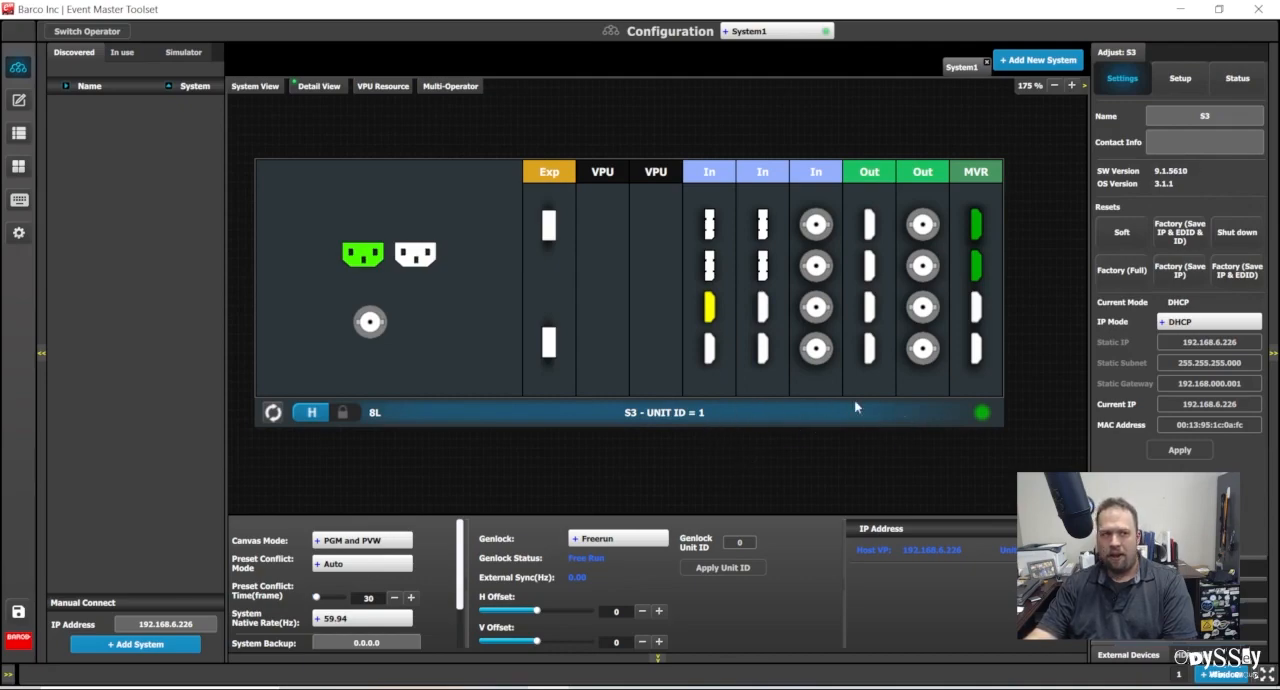
{"action": "mouse_move", "coordinate": [830, 456]}
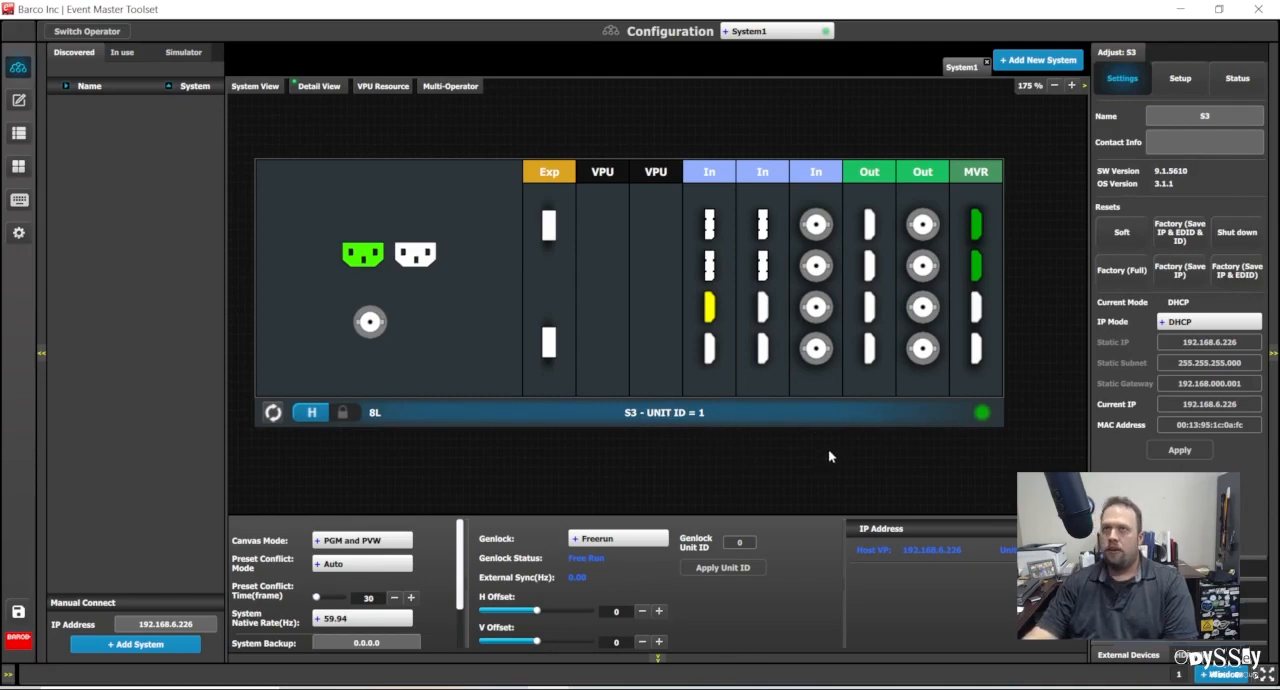